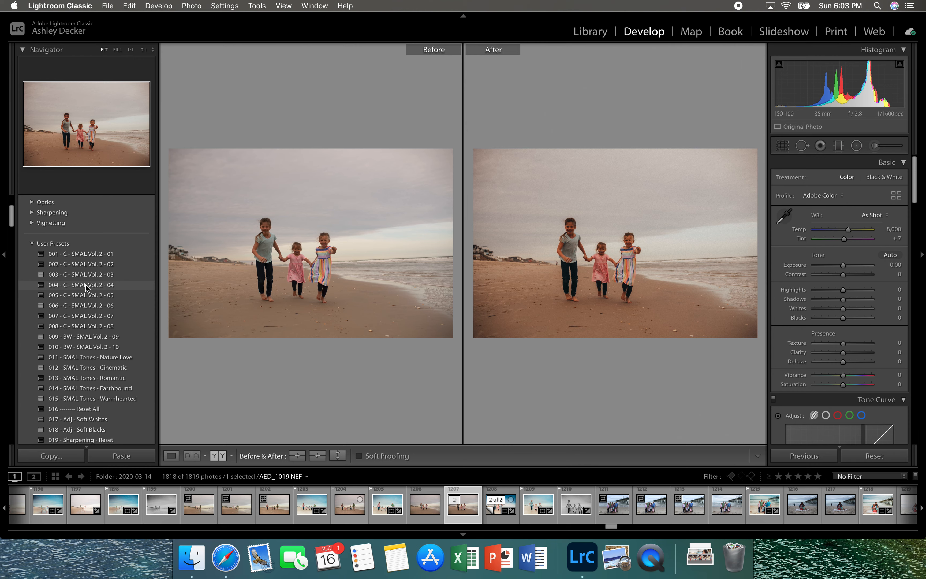
Apply the SMAL Tones Earthbound preset, then set white balance Temp to about 6,220 and Tint to 0
click(90, 388)
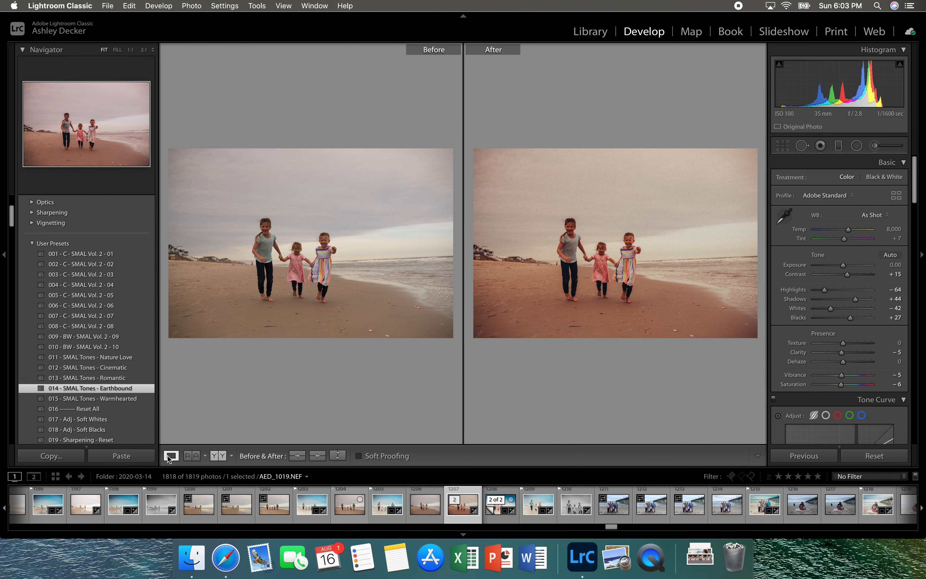
click(172, 455)
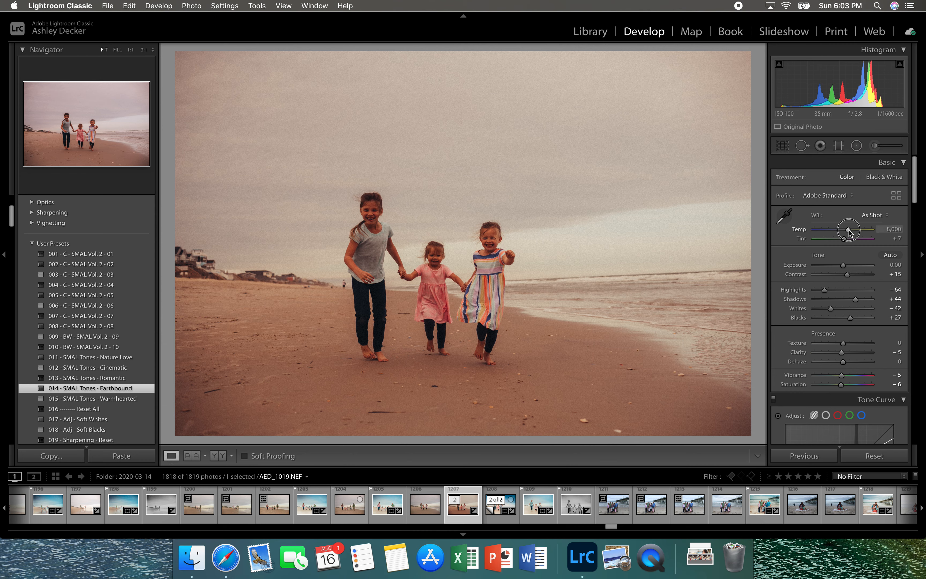
drag(849, 230, 836, 230)
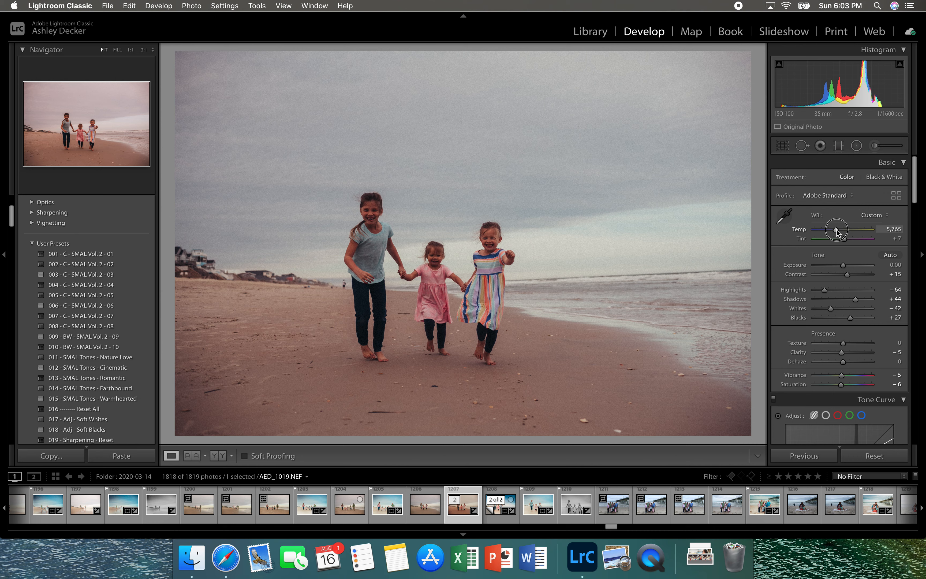
drag(836, 230, 845, 230)
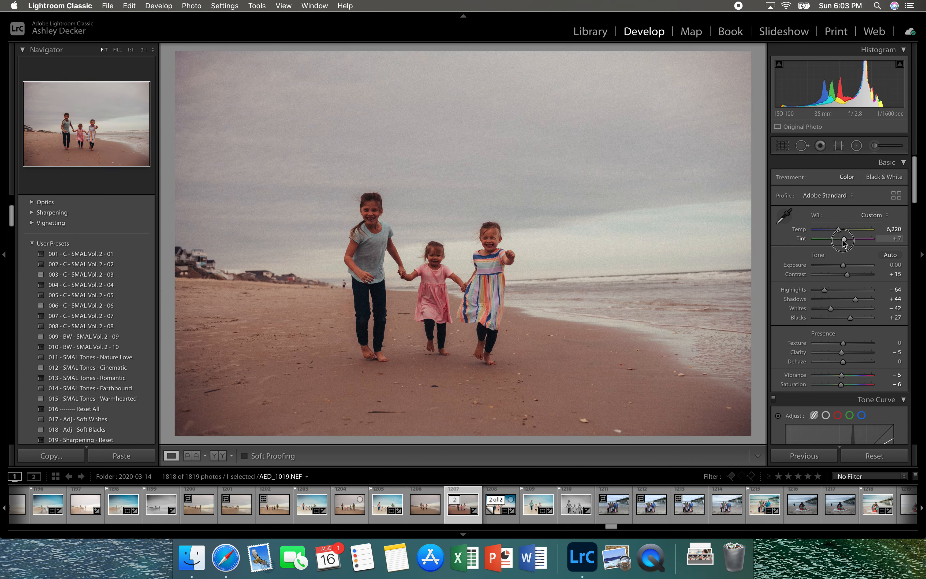
drag(848, 238, 843, 239)
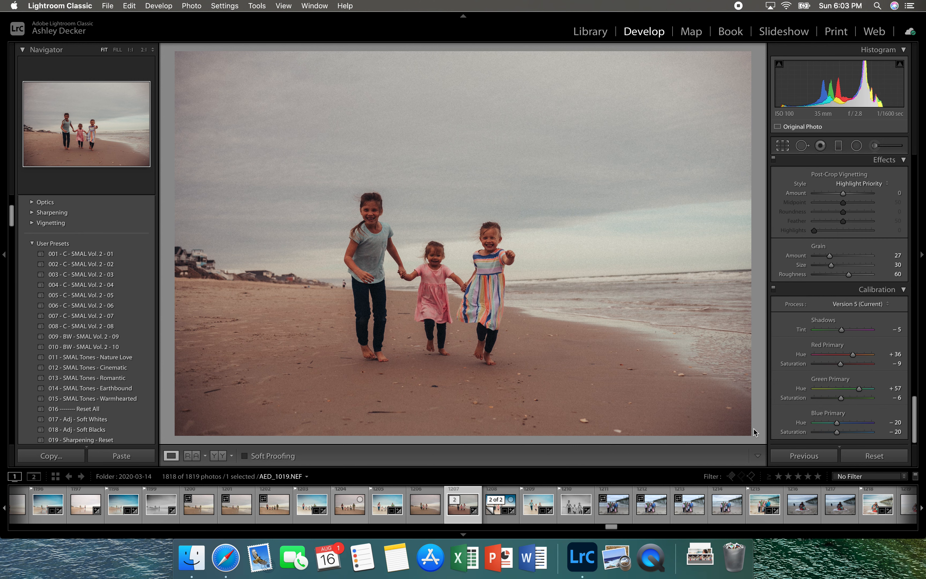
mouse_move(757, 436)
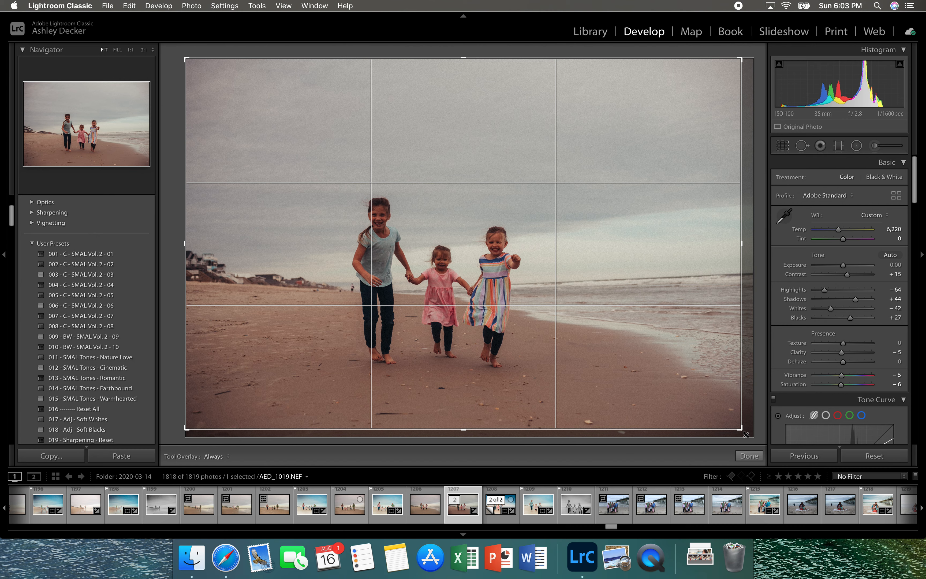
mouse_move(740, 429)
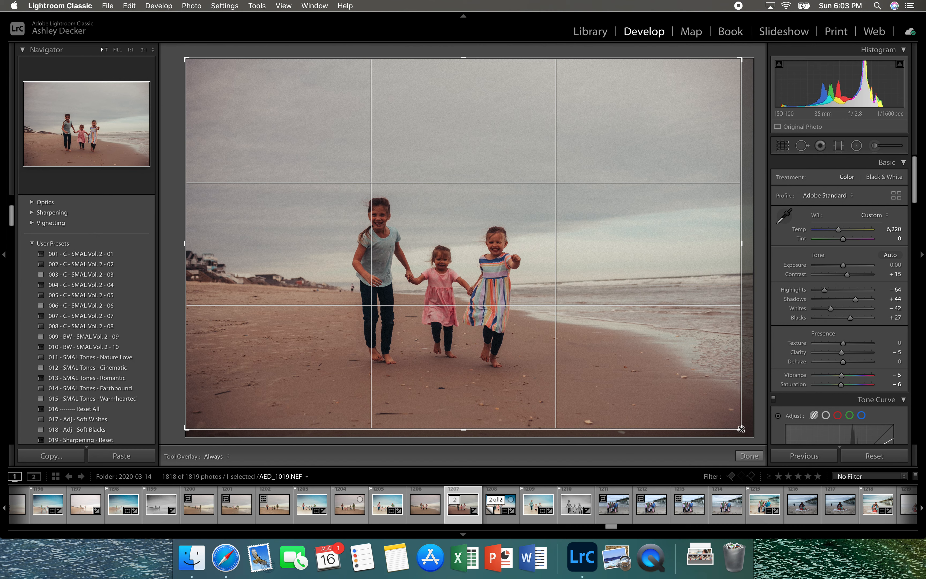
mouse_move(743, 433)
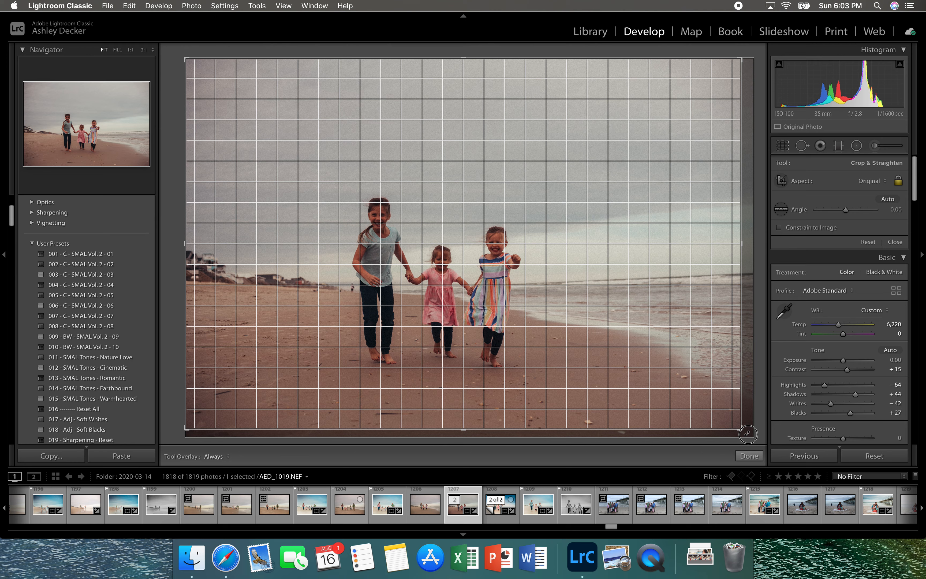
Rotate the crop to about 2.01 degrees to level the horizon and confirm it
drag(747, 435, 738, 441)
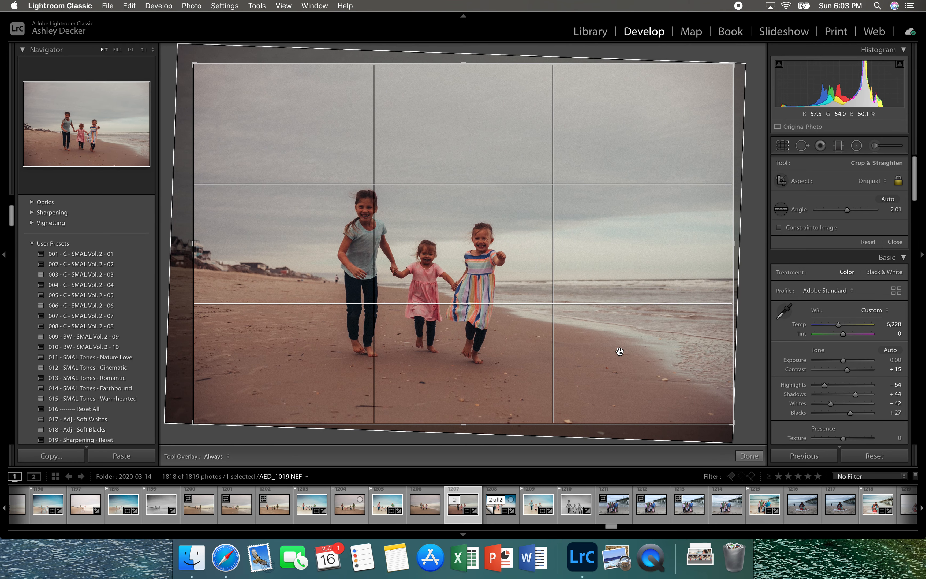
click(748, 456)
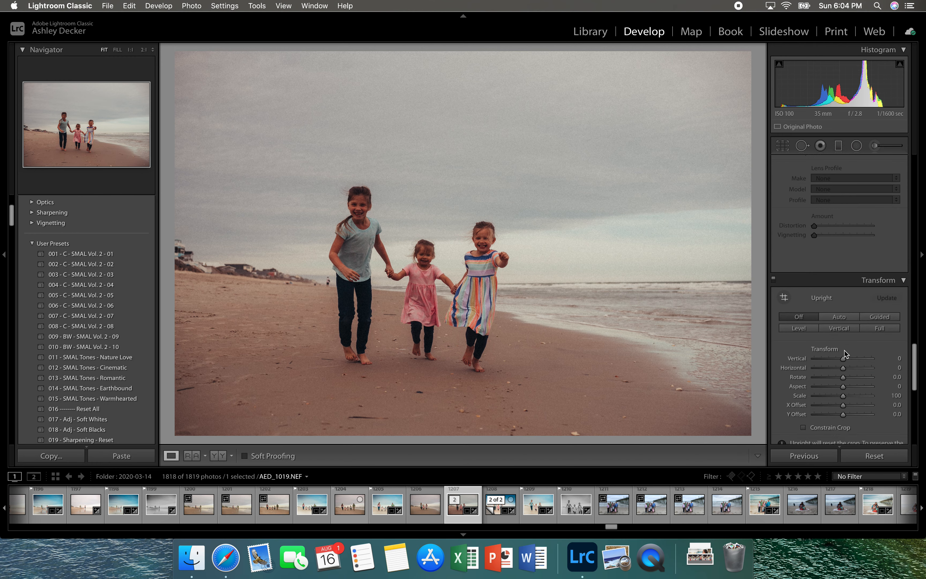
Set Post-Crop Vignetting Amount to -11 and enable chromatic aberration removal
scroll(down, 3)
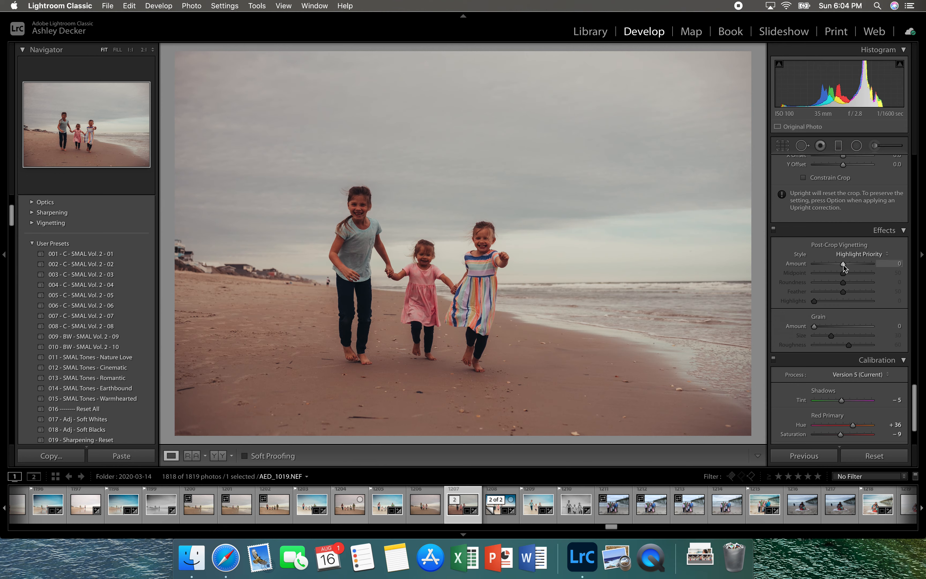
drag(860, 263, 839, 263)
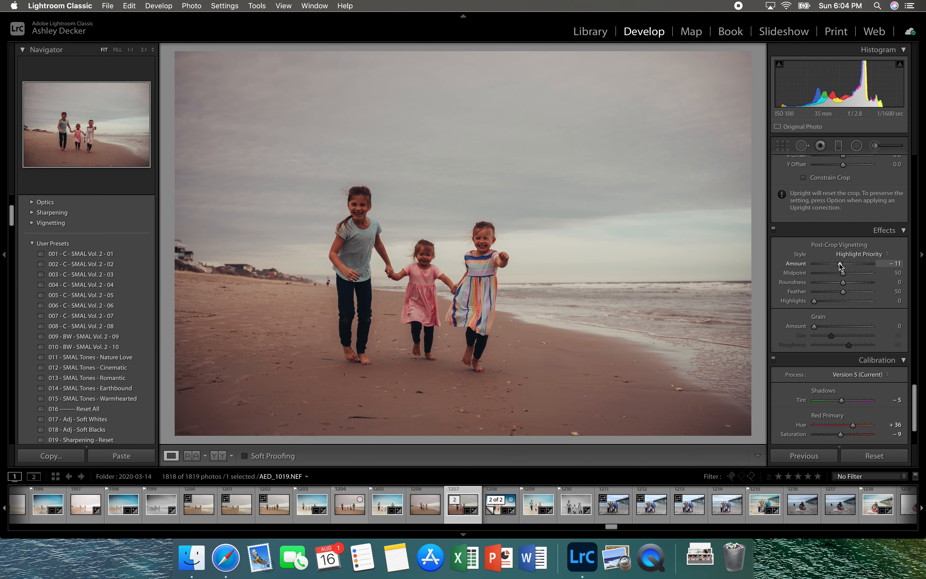
scroll(down, 3)
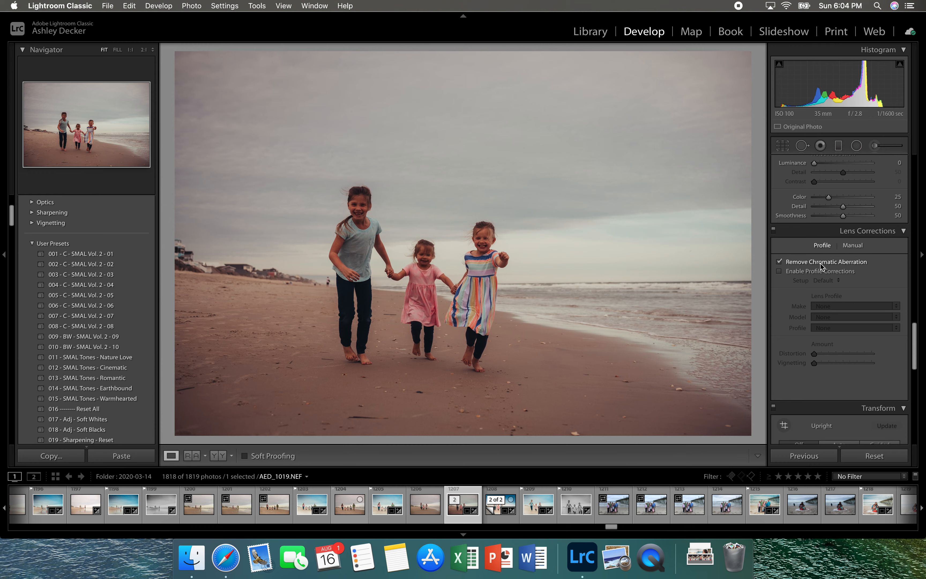
click(780, 270)
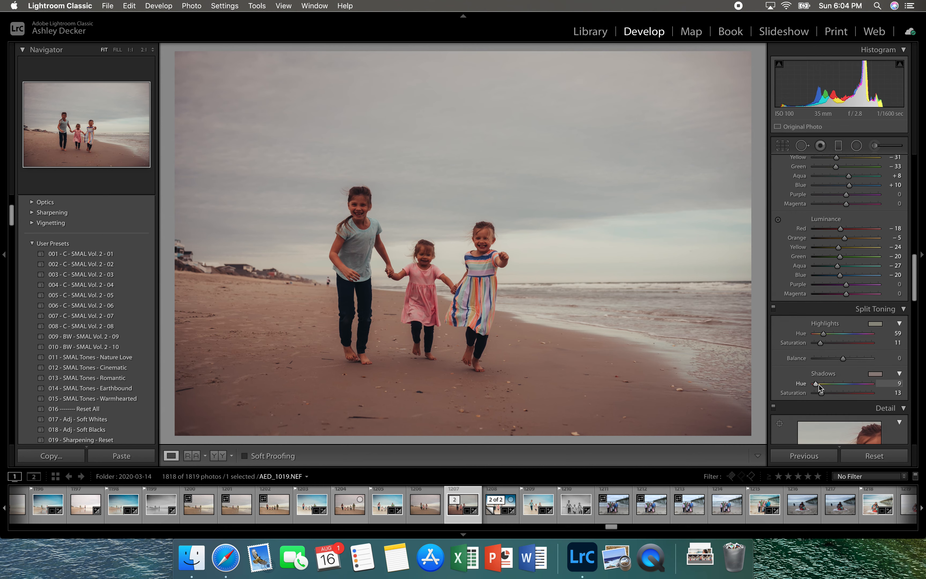
Lower Split Toning Shadows Saturation to 9 and desaturate Aqua, Blue and Orange in HSL
drag(839, 393, 818, 393)
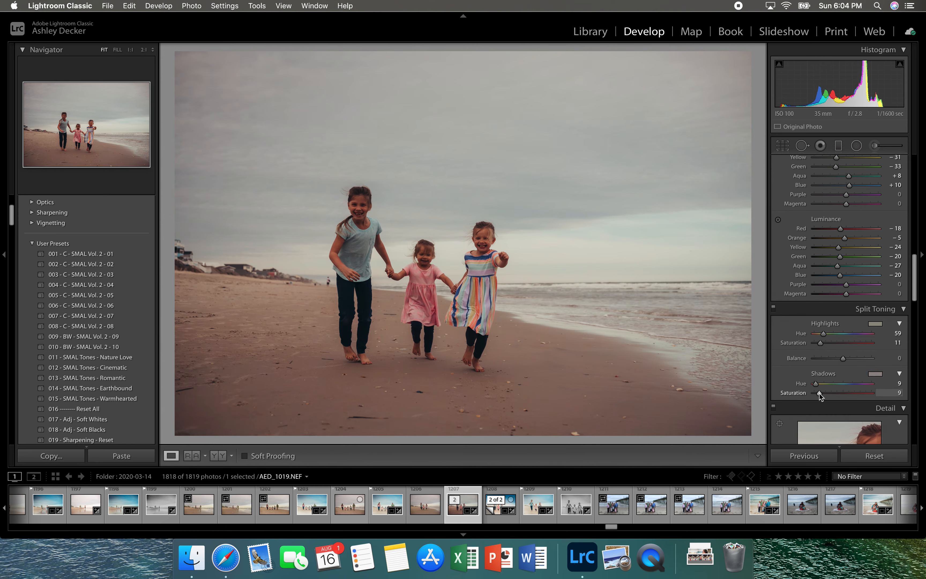
click(896, 162)
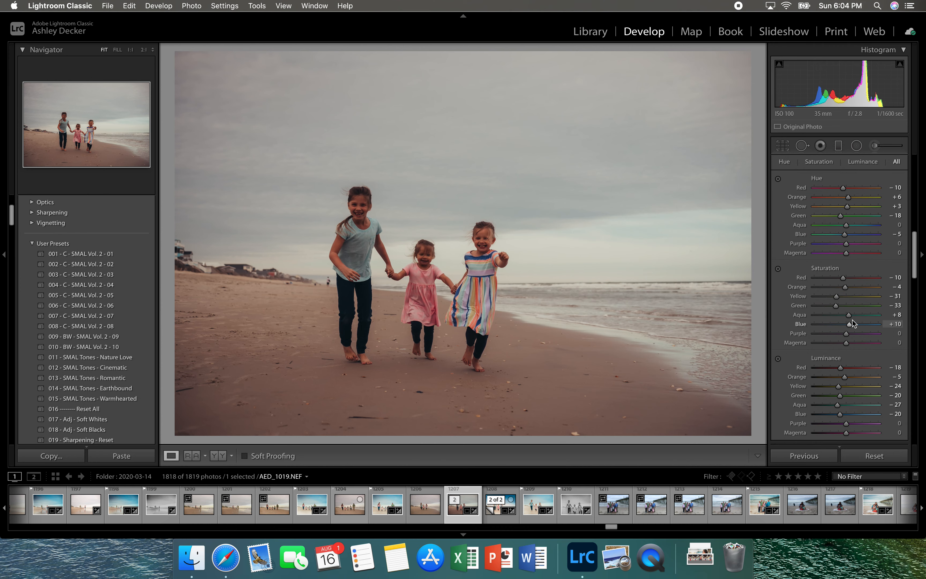
drag(852, 324, 844, 323)
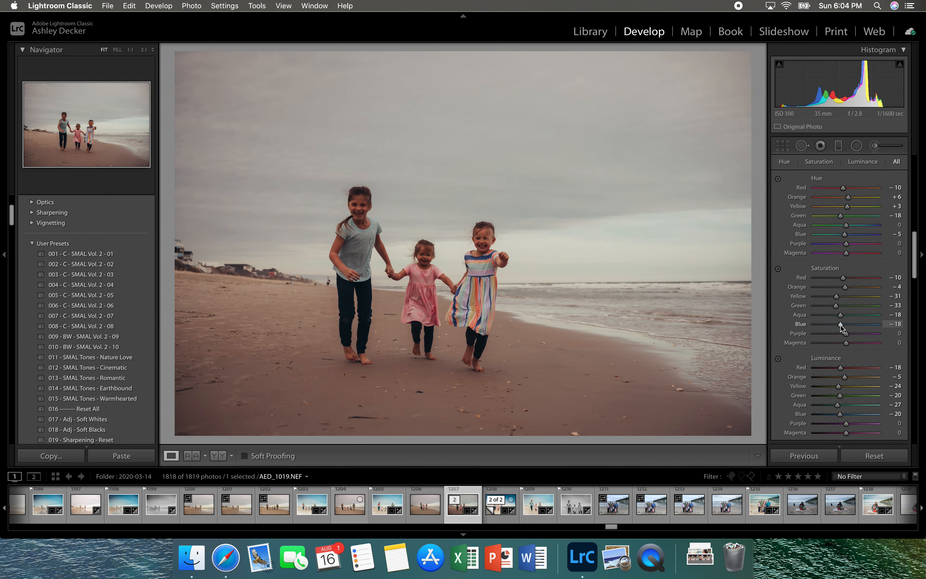
drag(857, 286, 827, 286)
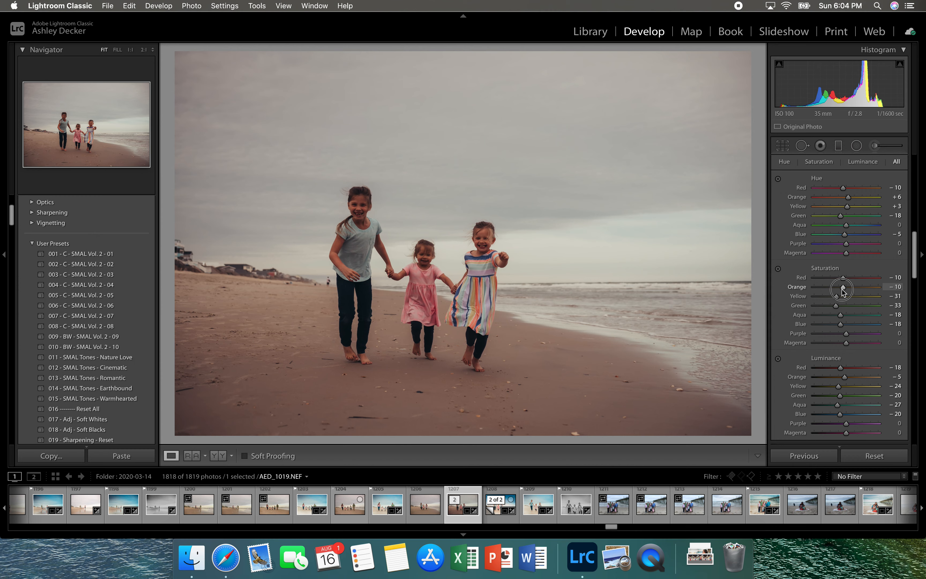
mouse_move(844, 341)
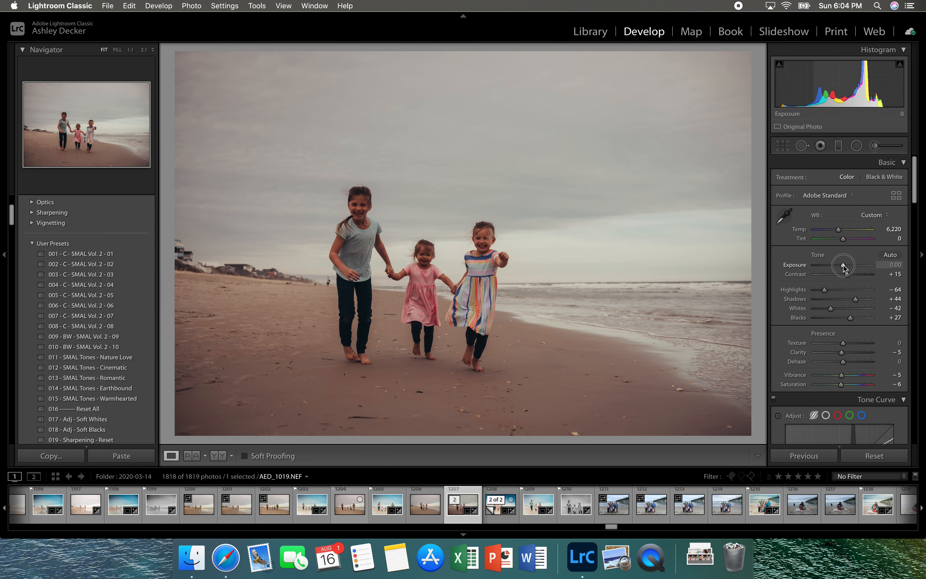
Raise Exposure to +0.65, Contrast to +33, Shadows to +95 and Blacks to +65
drag(843, 264, 851, 265)
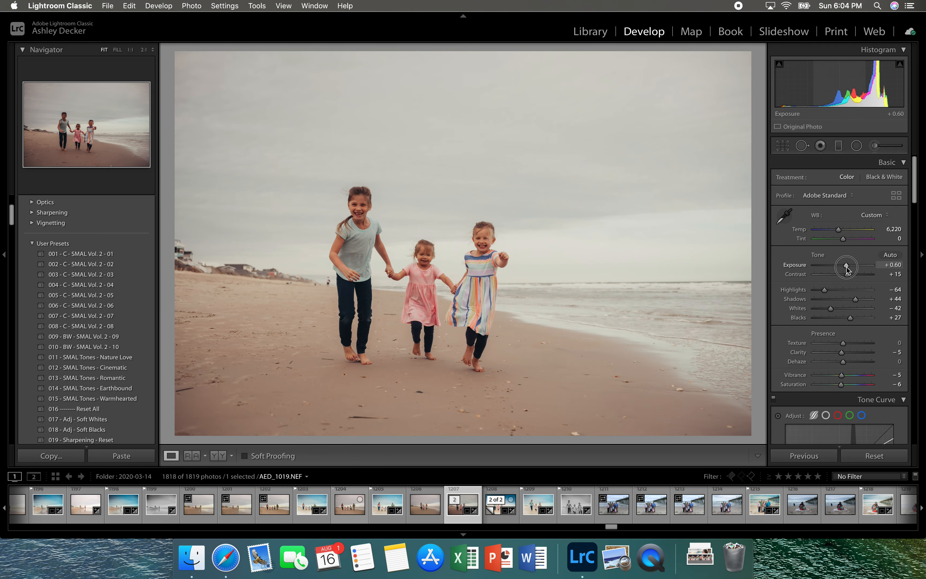
drag(845, 265, 847, 265)
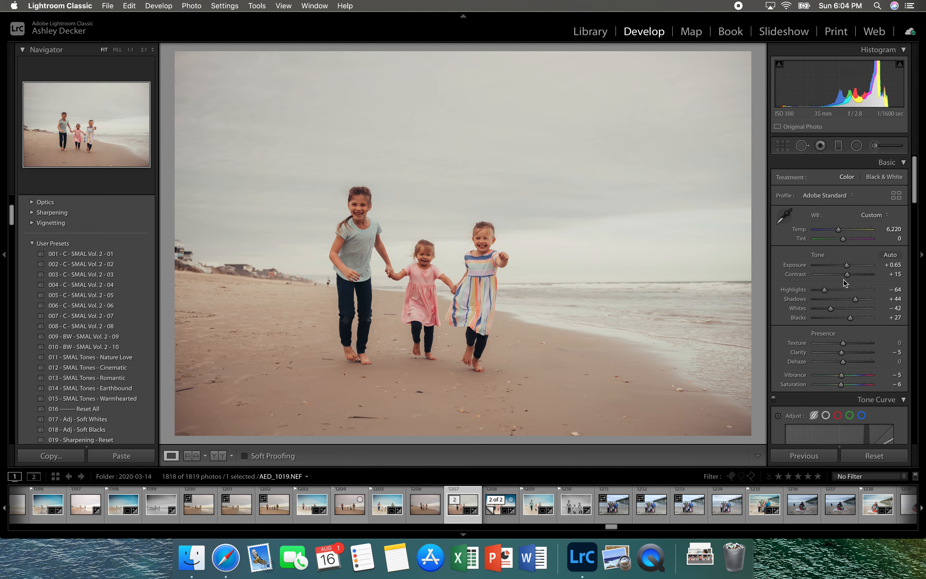
drag(846, 273, 854, 274)
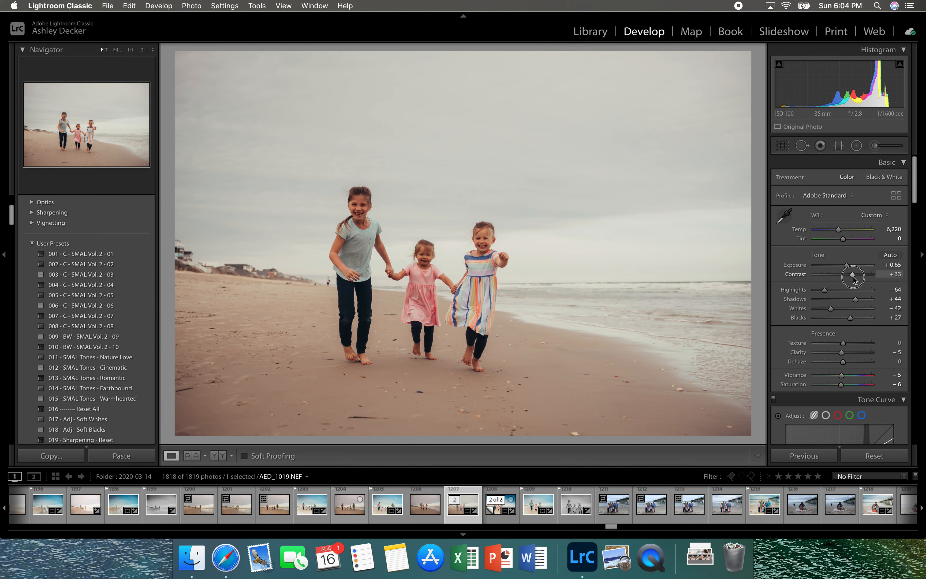
mouse_move(823, 289)
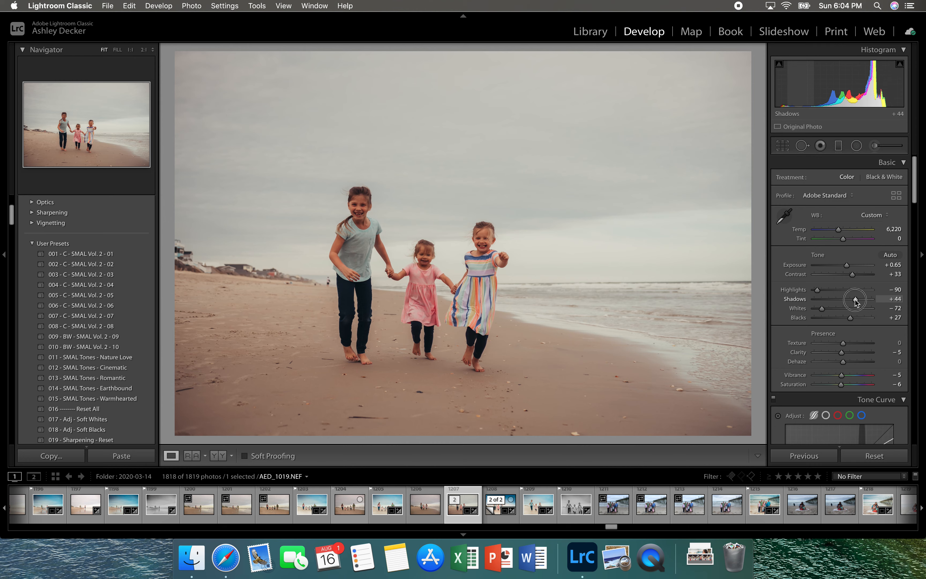
drag(850, 301, 869, 300)
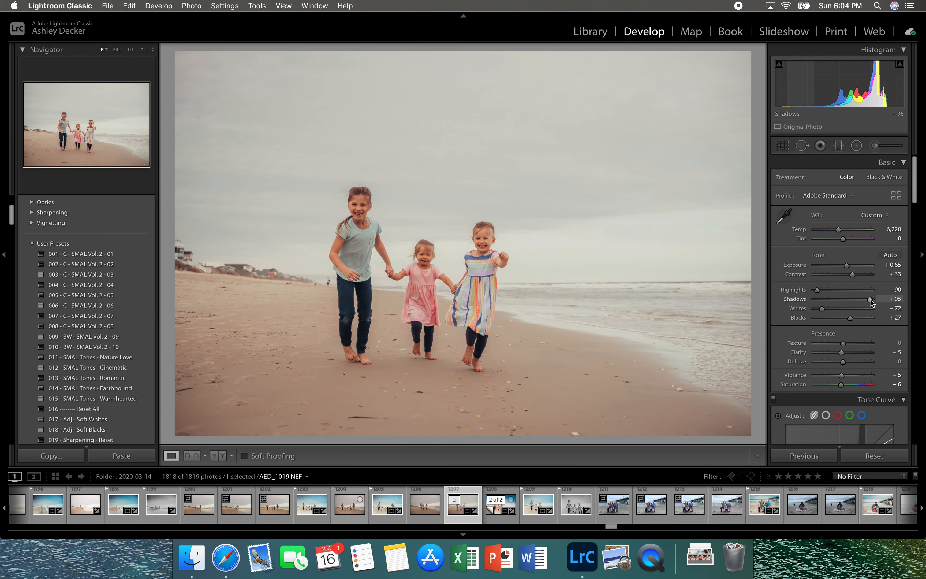
drag(853, 318, 861, 318)
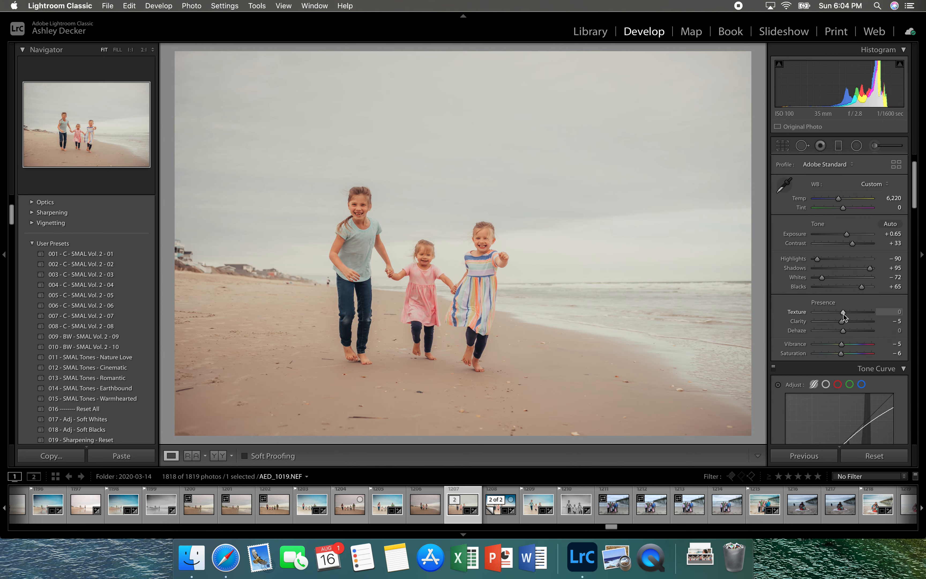
Set Clarity to +3, Dehaze to +7 and Vibrance to +35, then compare before and after
drag(844, 312, 878, 312)
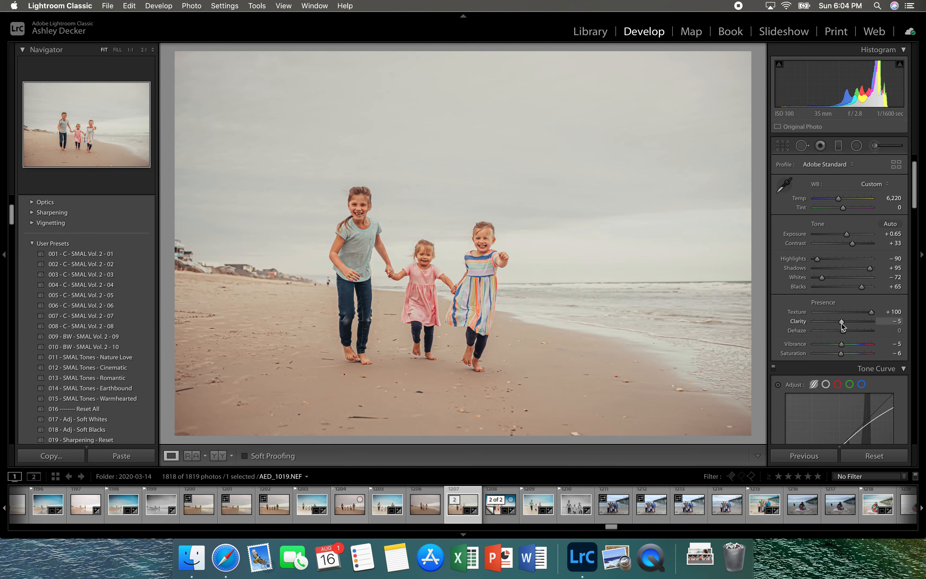
drag(837, 323, 845, 323)
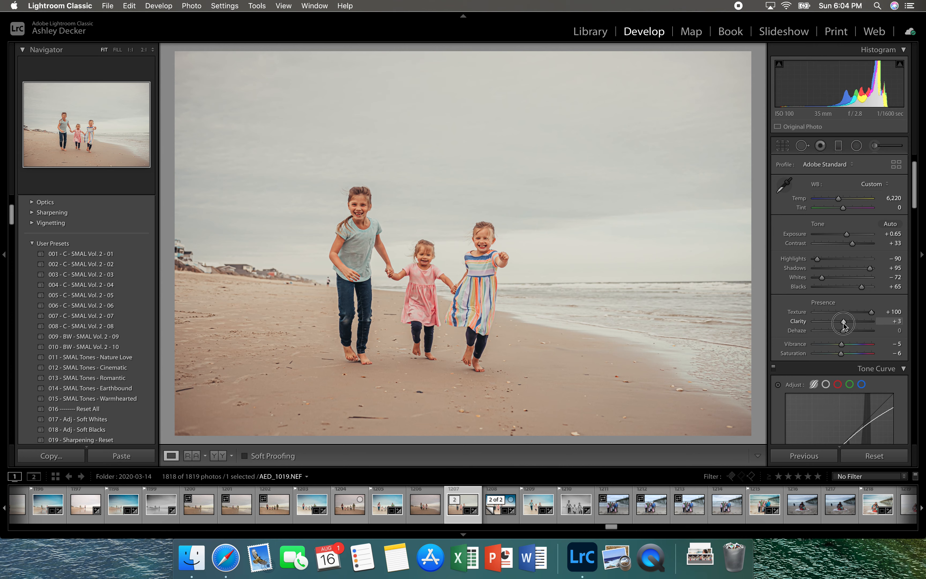
drag(872, 321, 845, 330)
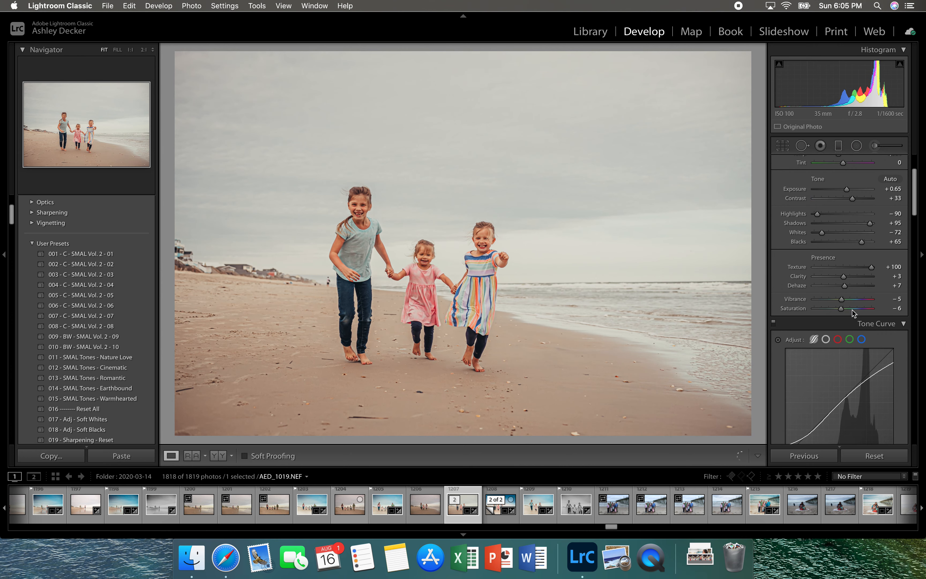
drag(840, 300, 850, 299)
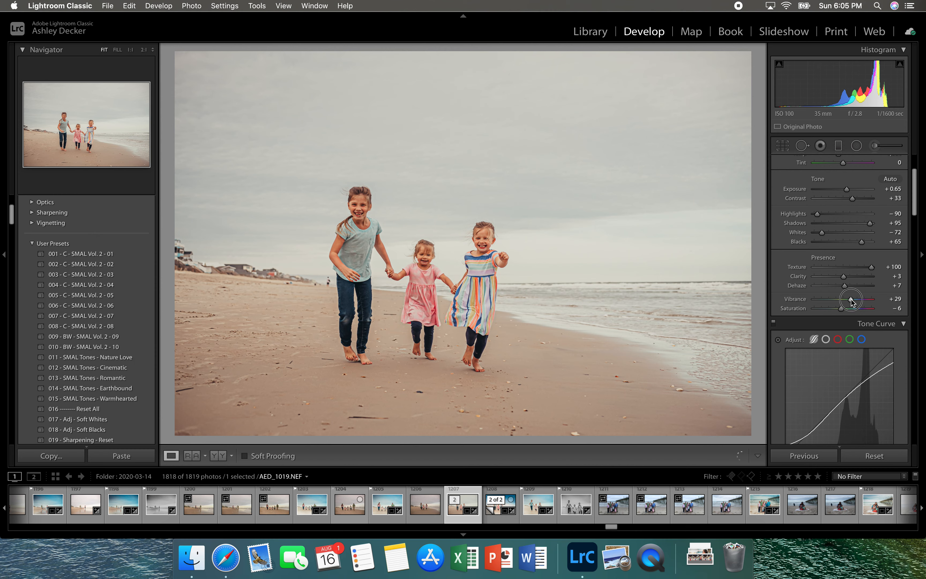
drag(850, 299, 855, 299)
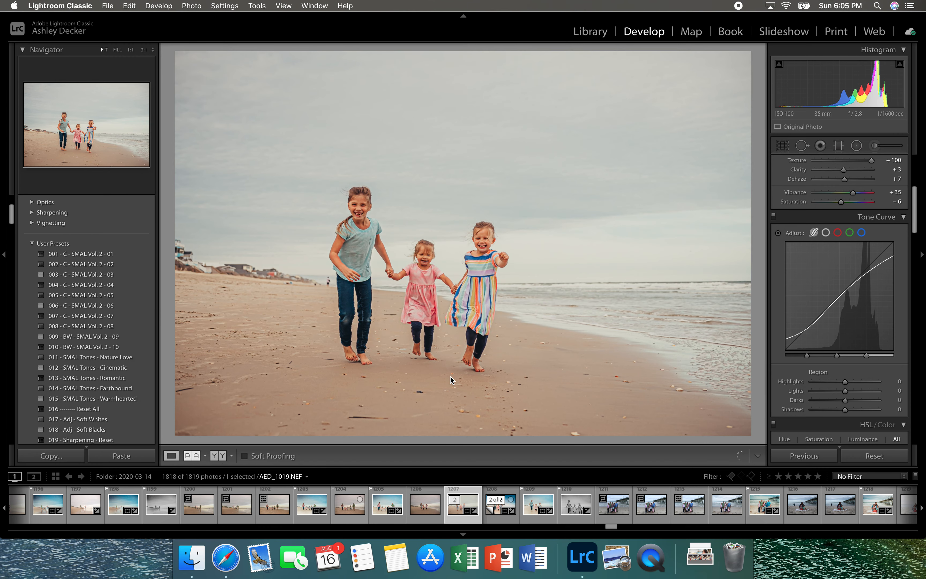
click(171, 455)
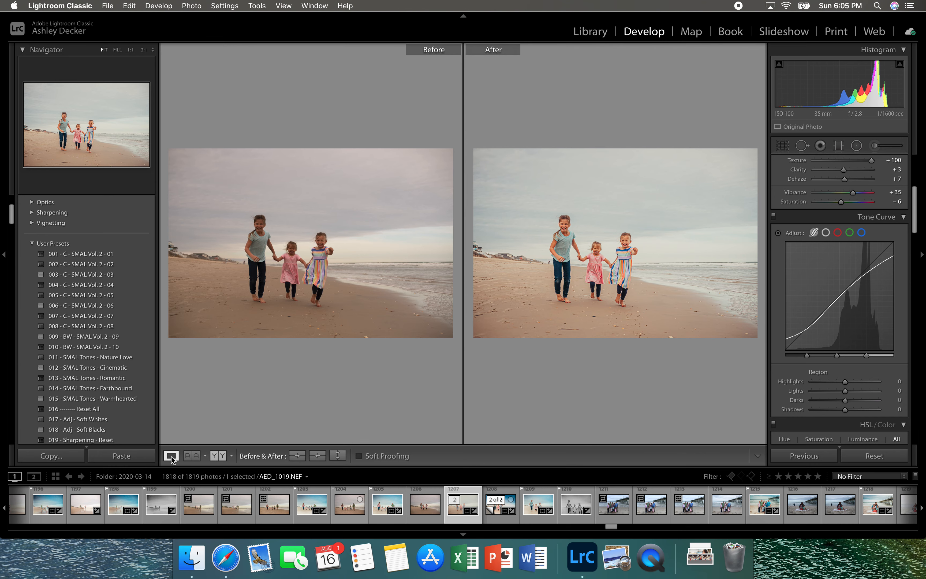
Return to Loupe view and lower Orange saturation to about -14 in HSL
click(172, 455)
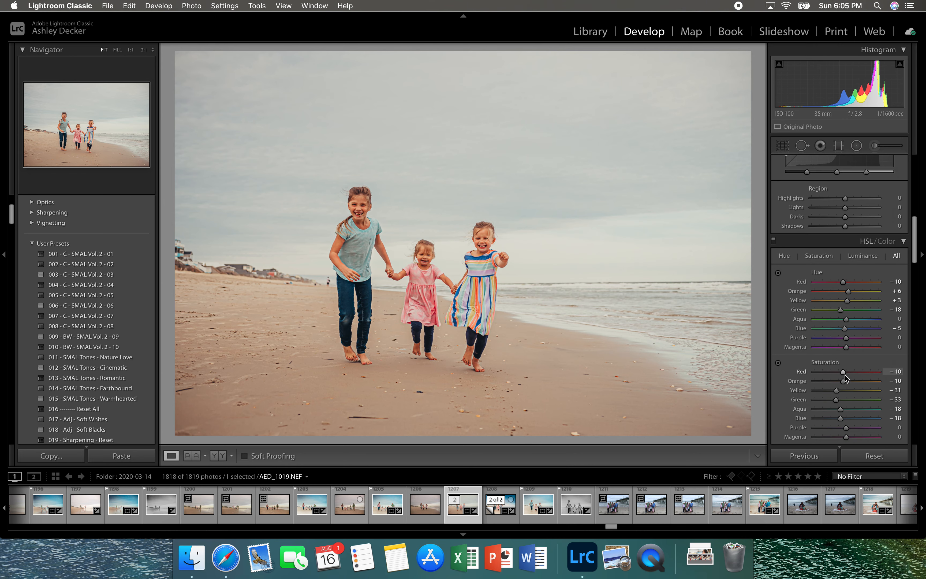
drag(846, 381, 842, 382)
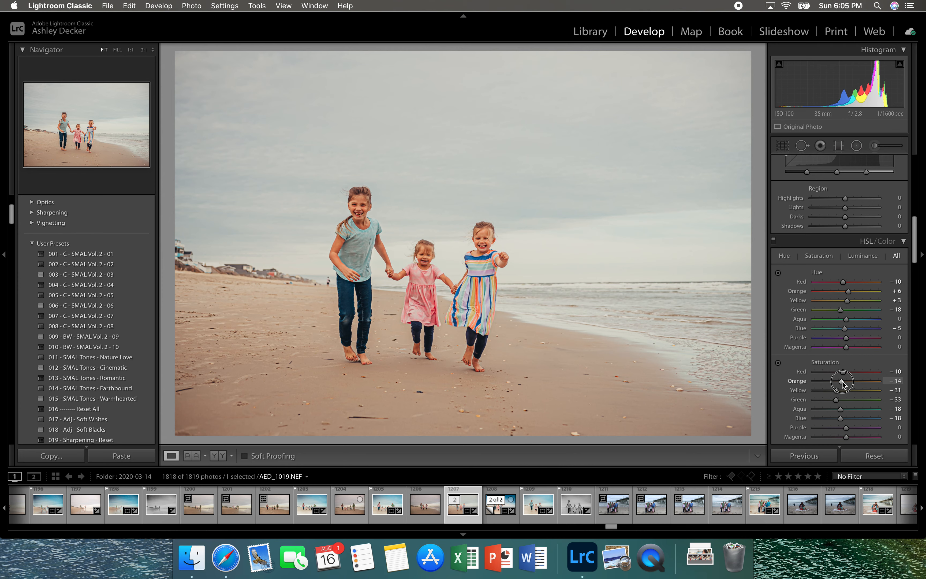
drag(844, 381, 843, 366)
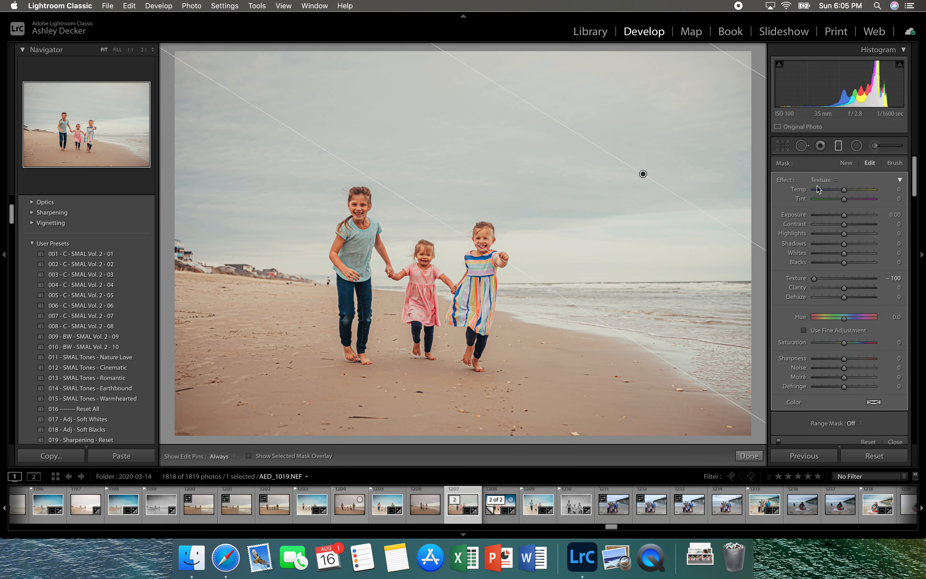
Give the sky graduated filter the Burn effect with Exposure -1.34, Temp -32 and adjusted Saturation
click(822, 180)
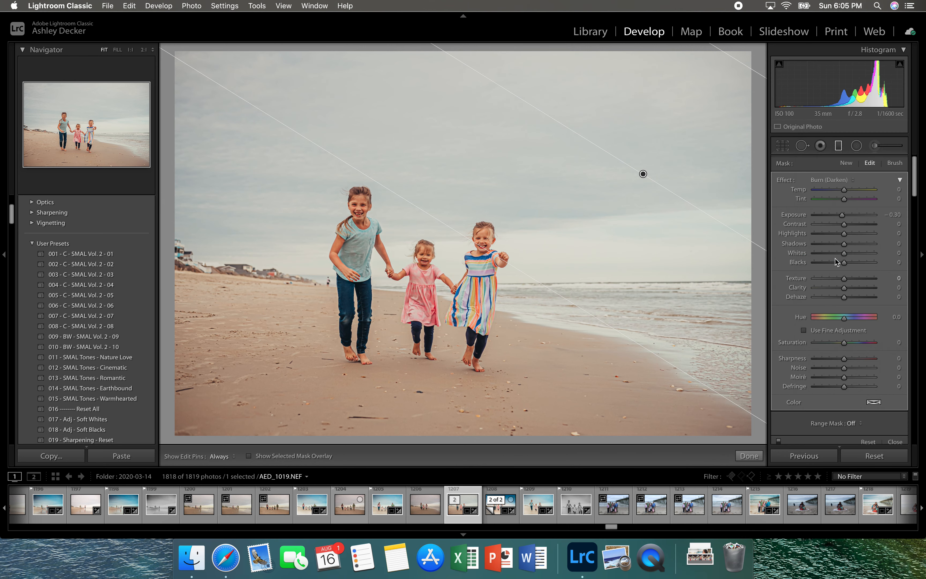
drag(844, 214, 834, 214)
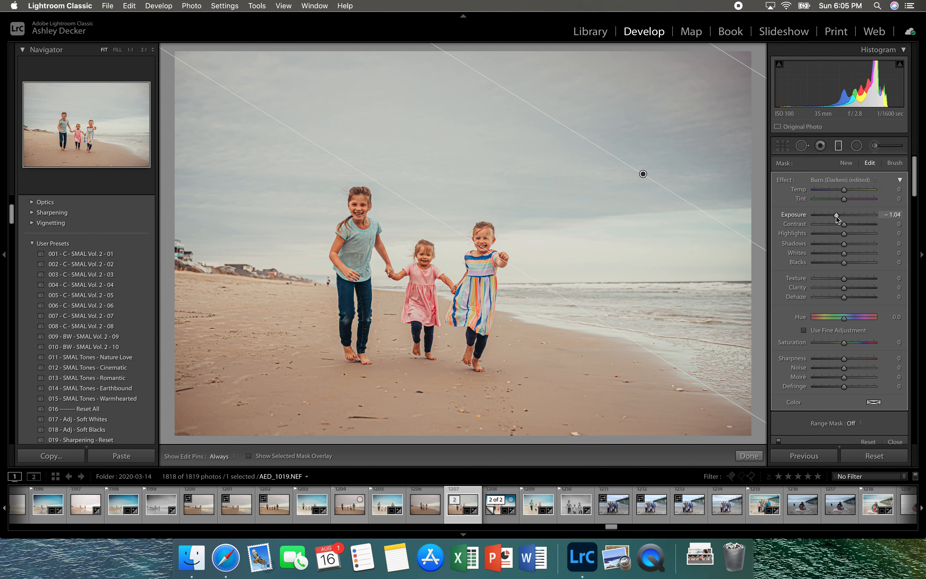
drag(835, 214, 827, 213)
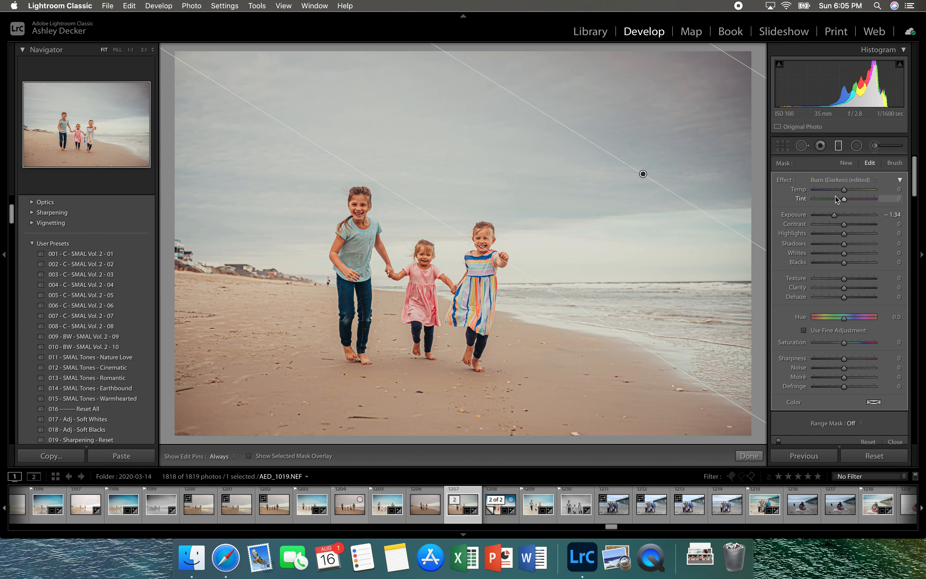
drag(845, 190, 835, 190)
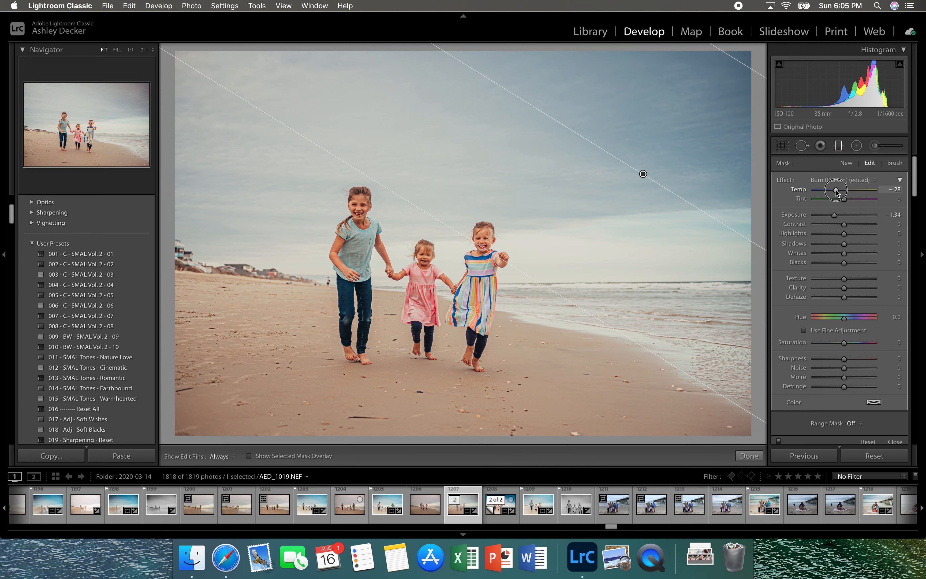
drag(835, 189, 833, 190)
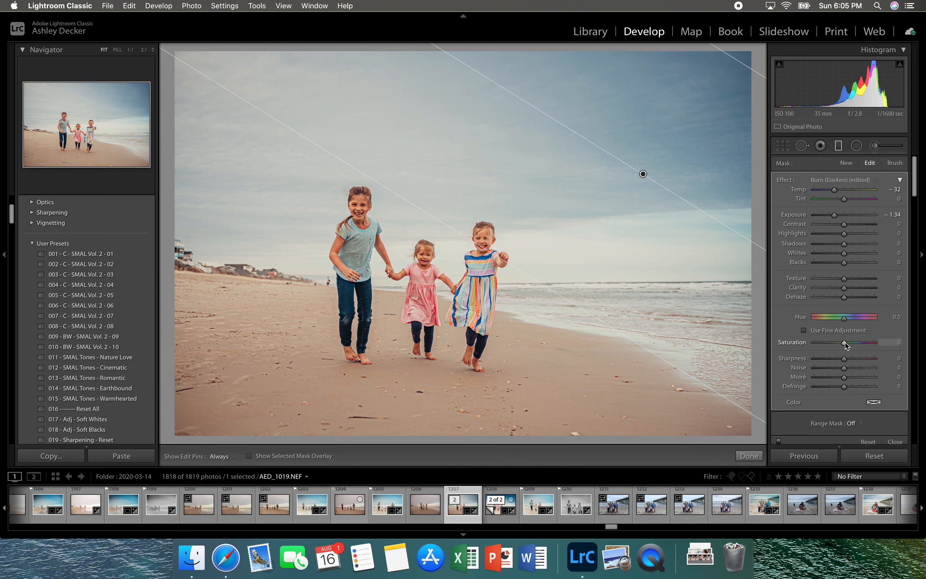
drag(844, 342, 849, 342)
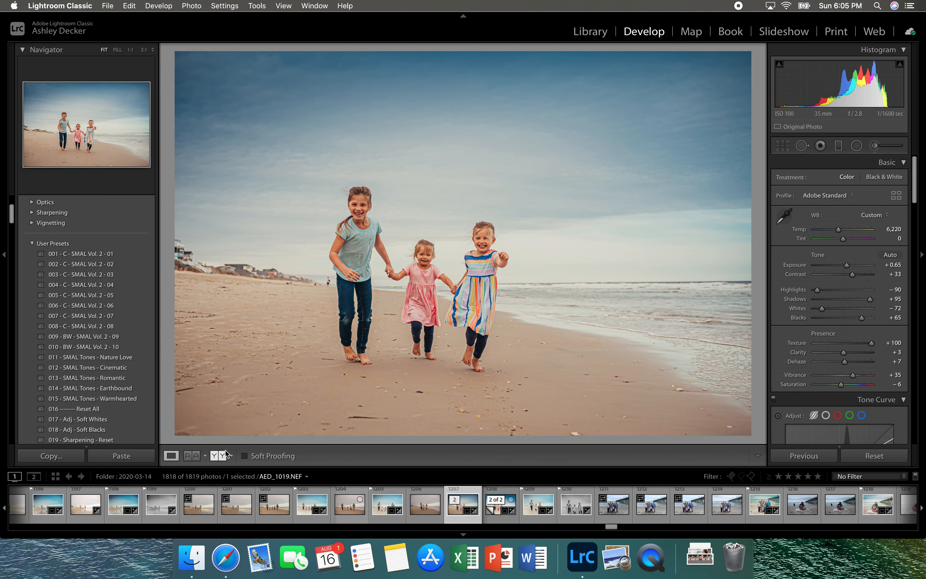
Compare before and after, return to Loupe view and select the Graduated Filter tool
click(219, 456)
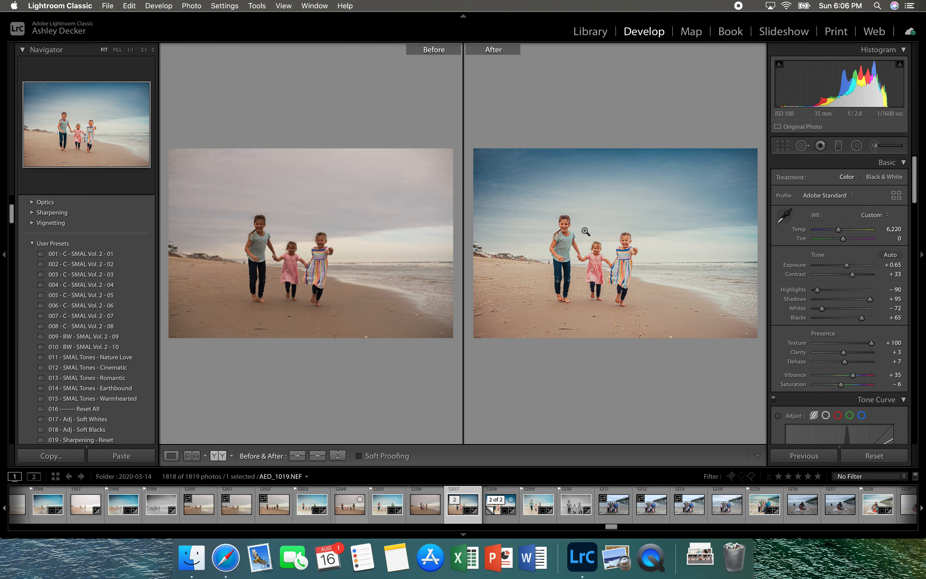
click(172, 455)
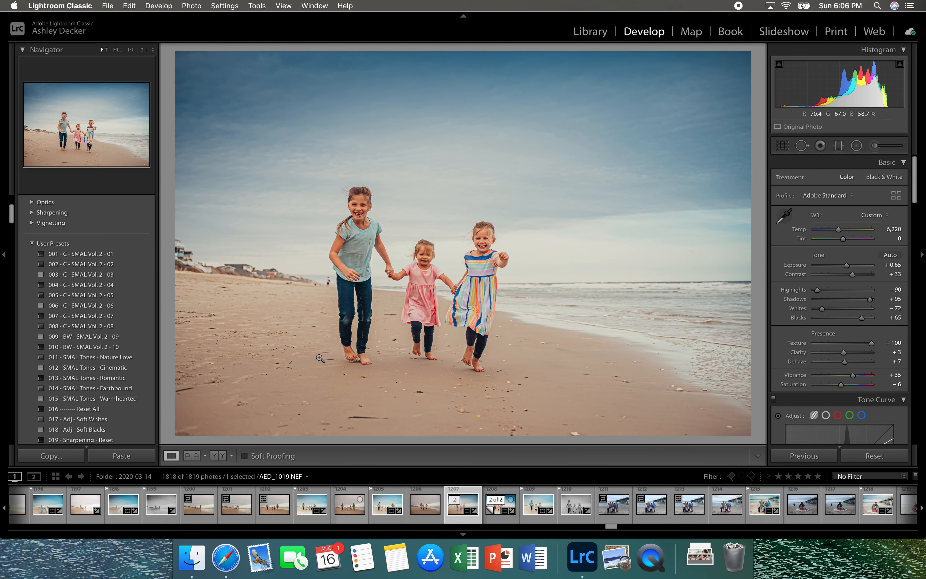
click(838, 145)
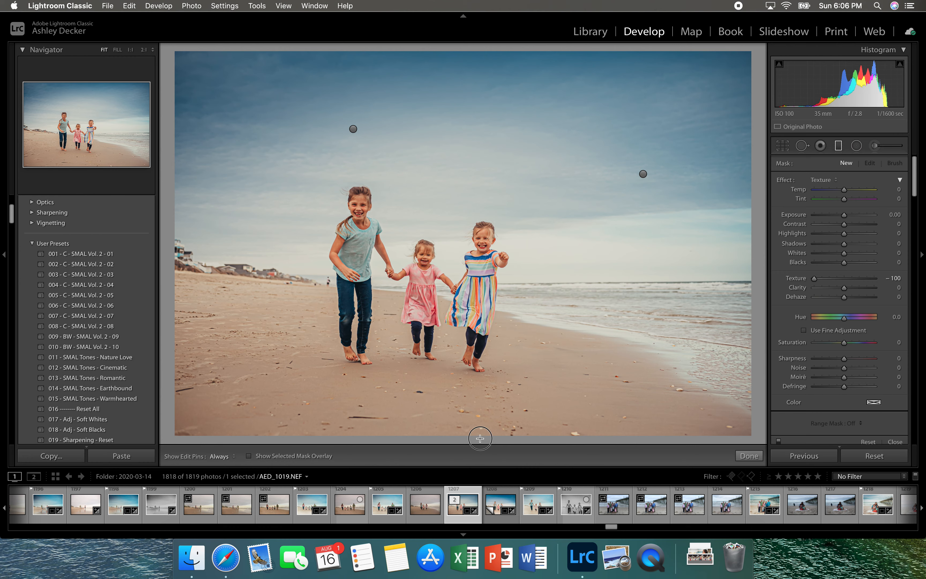
Draw a graduated filter up over the sand with Texture -66 and Exposure 1.10
drag(480, 438, 480, 380)
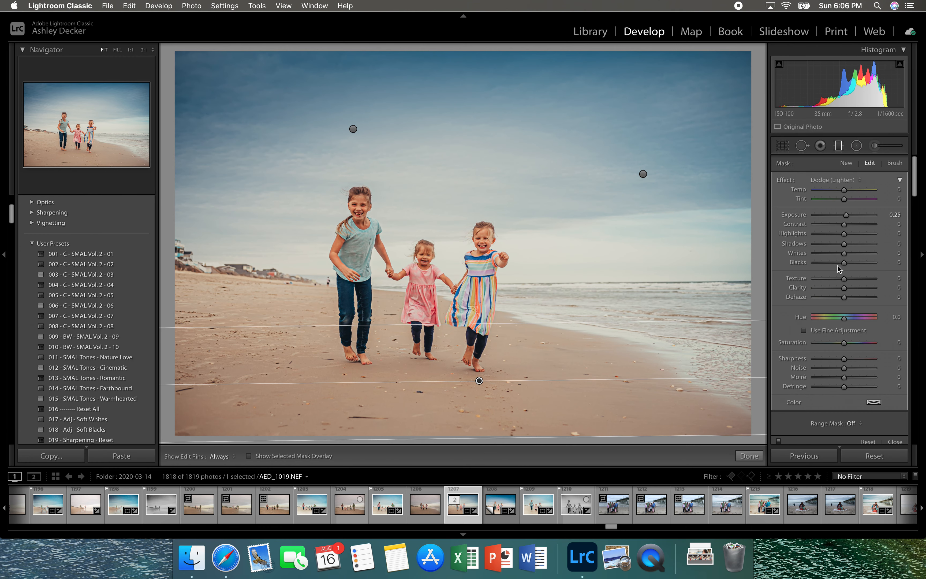
drag(845, 278, 812, 278)
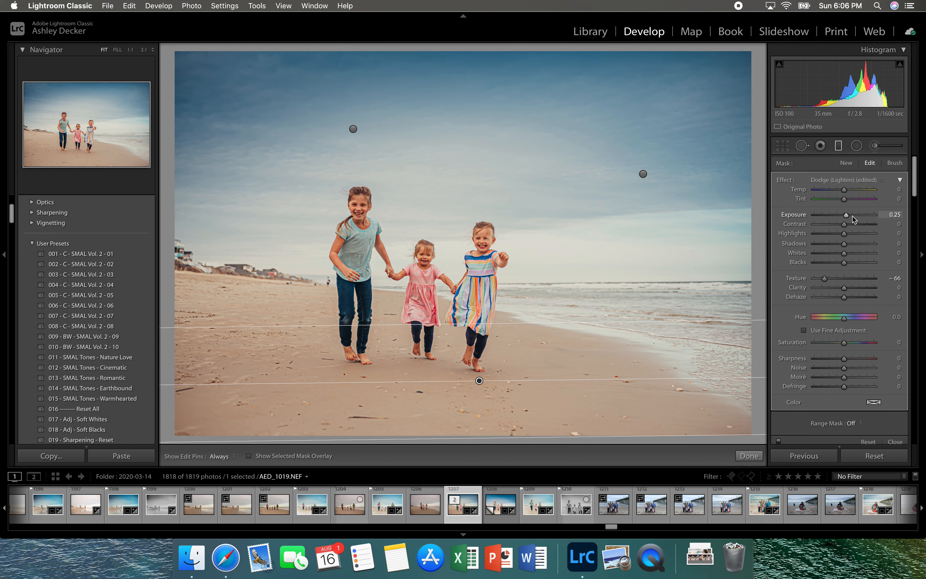
drag(845, 215, 853, 214)
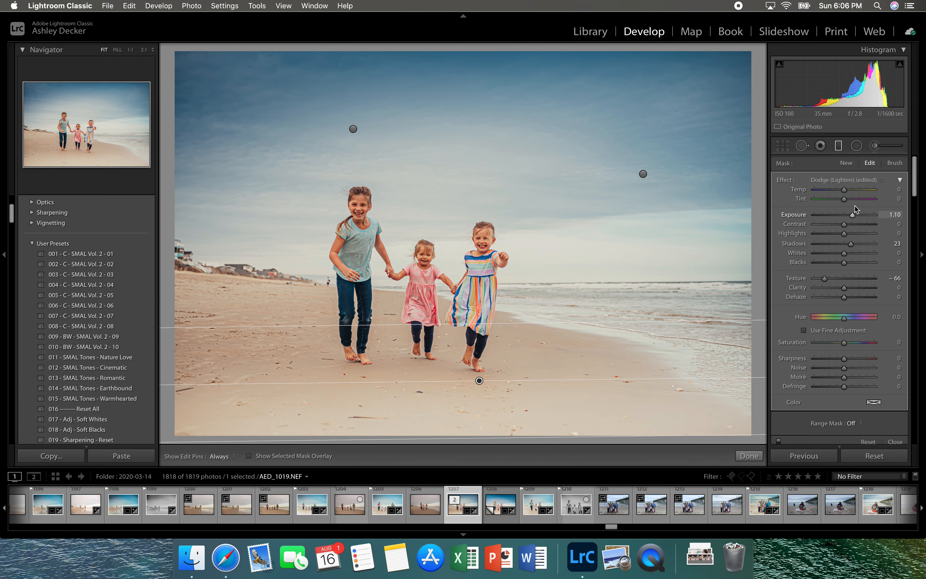
mouse_move(831, 264)
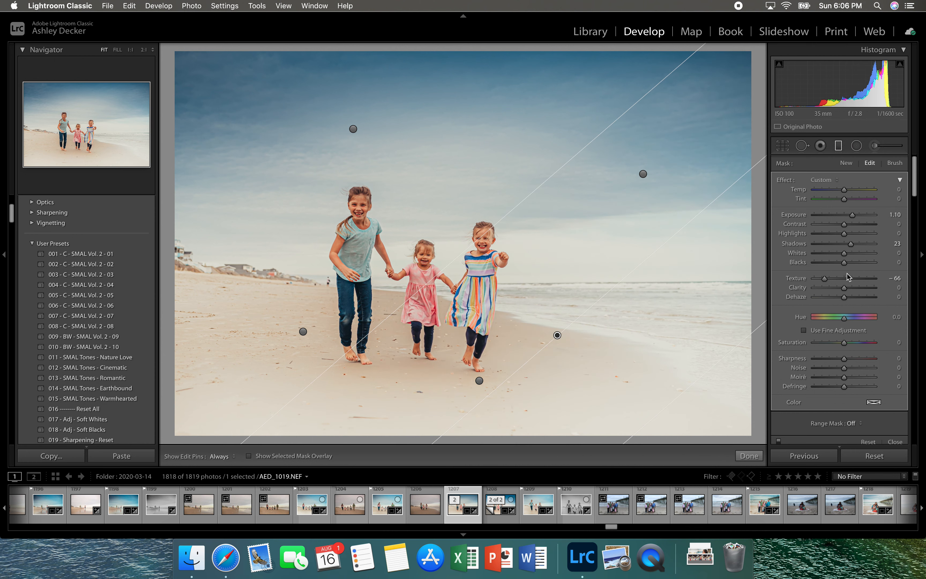
Tone down the second diagonal filter, lowering Shadows and bringing Exposure to about zero
drag(861, 244, 844, 244)
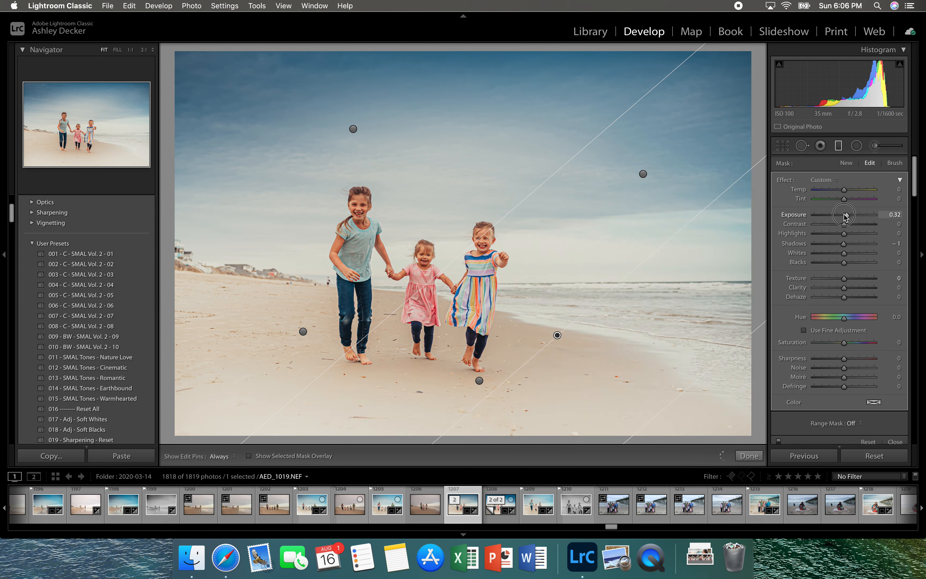
drag(845, 214, 827, 214)
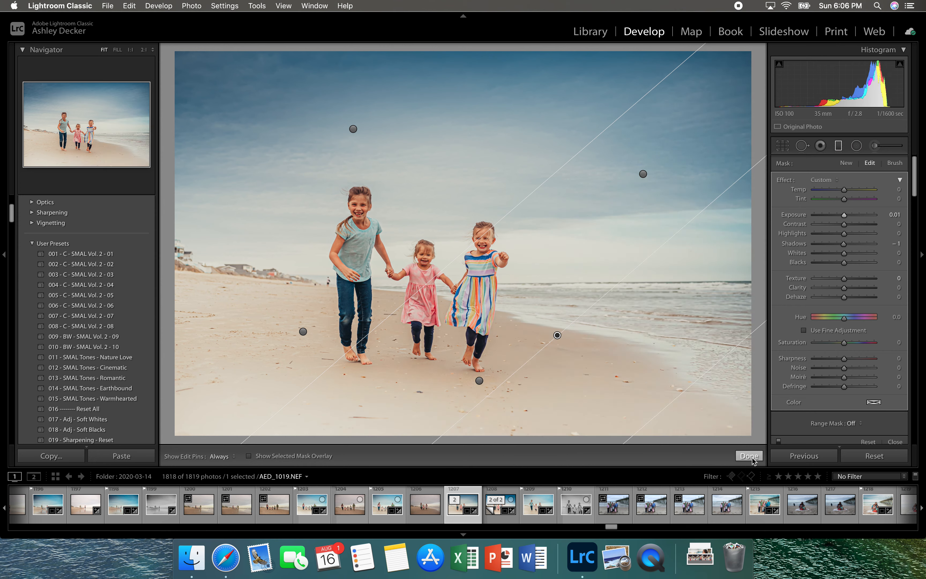
Finish the graduated filters and switch to the Radial Filter tool
click(748, 456)
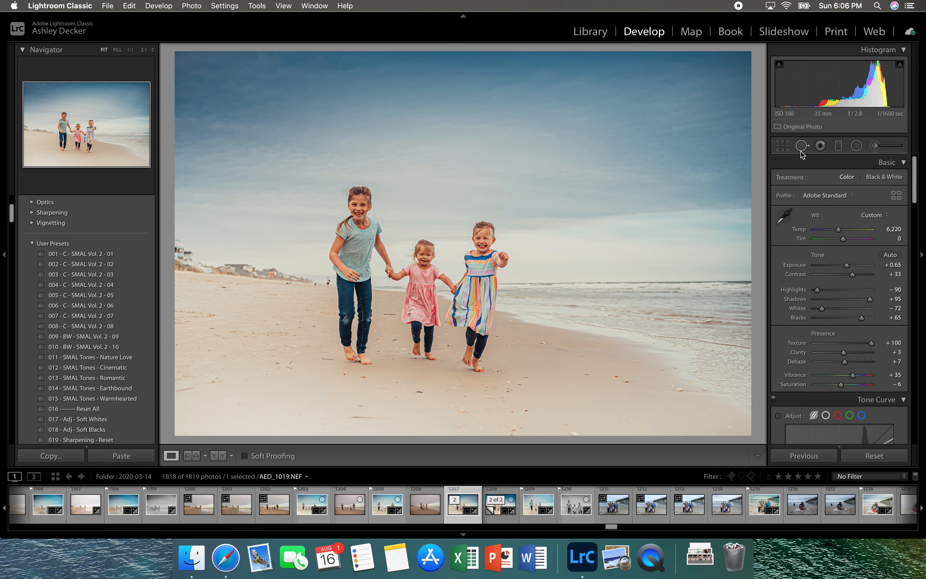
click(857, 146)
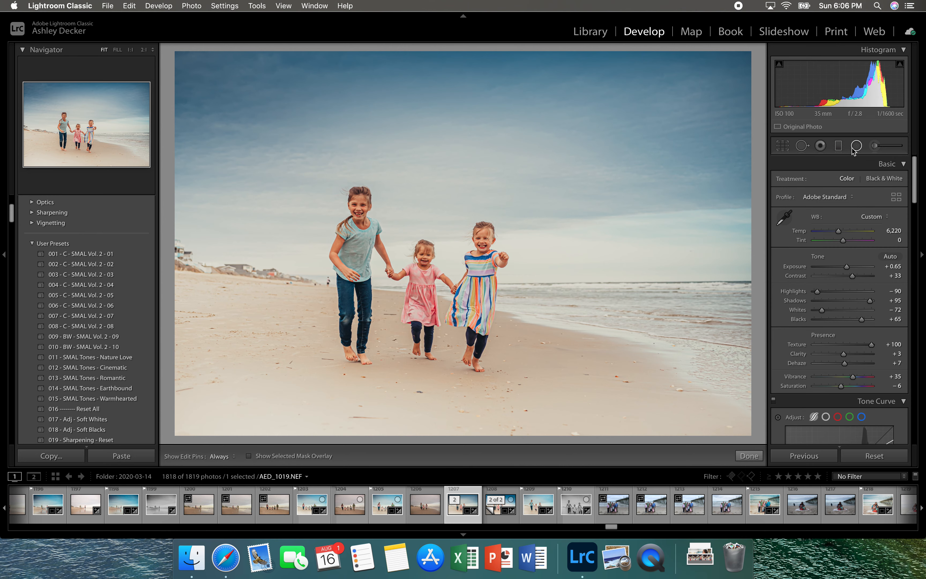
click(856, 146)
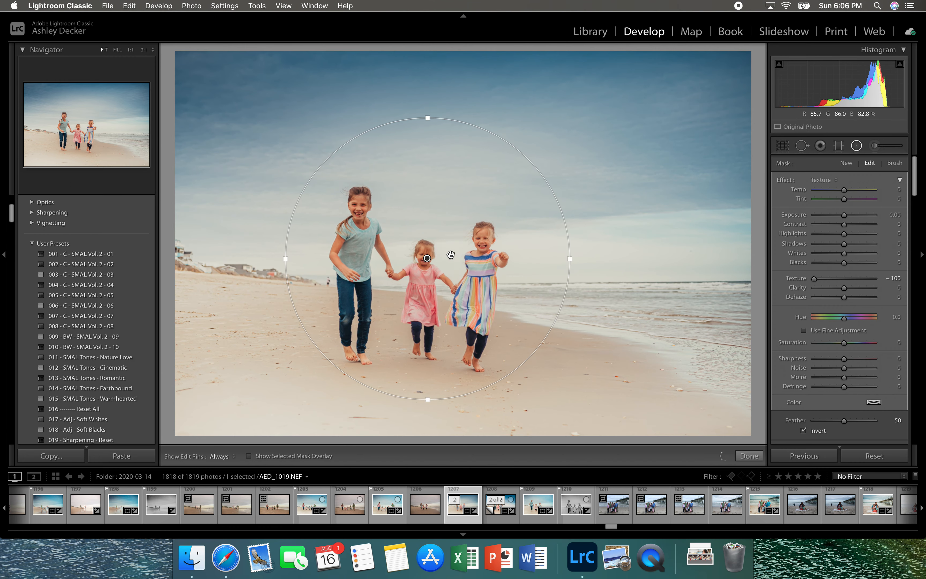
Set the radial filter around the girls to Texture about +97 and Shadows +34
drag(815, 279, 883, 278)
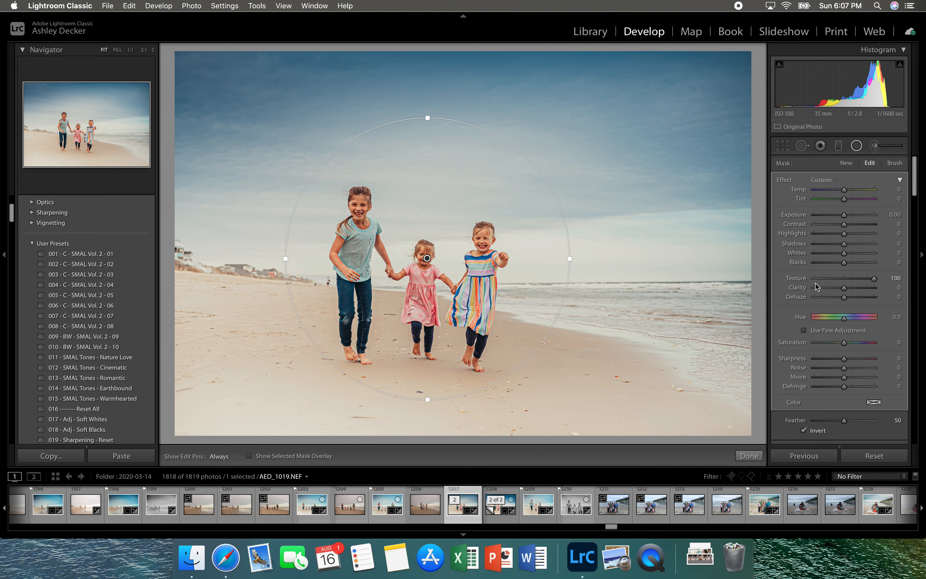
drag(895, 278, 817, 278)
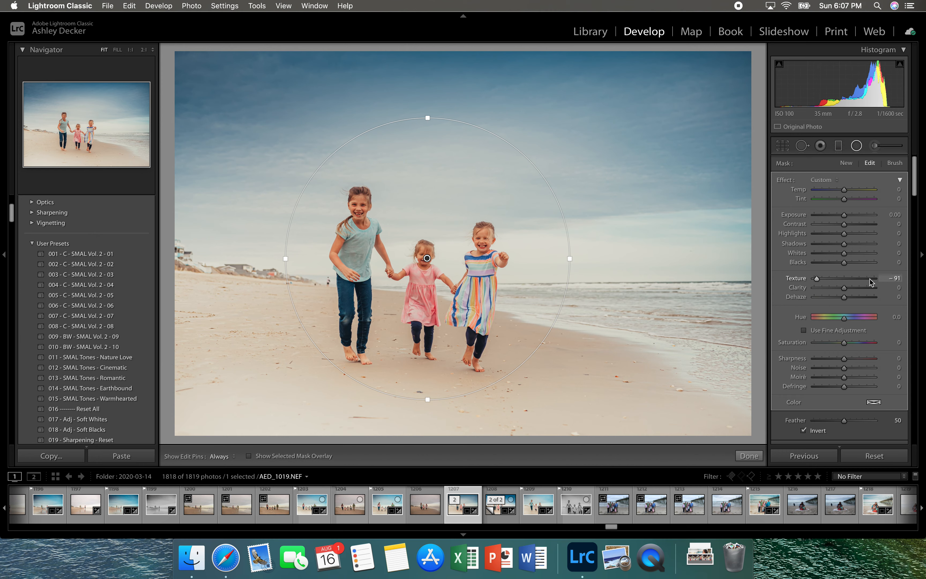
drag(817, 278, 876, 279)
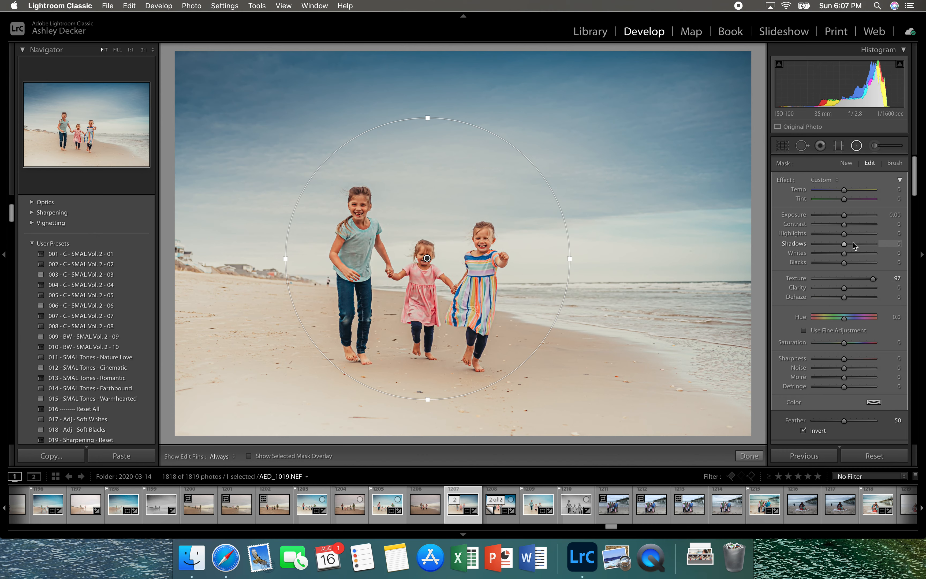
drag(844, 244, 859, 244)
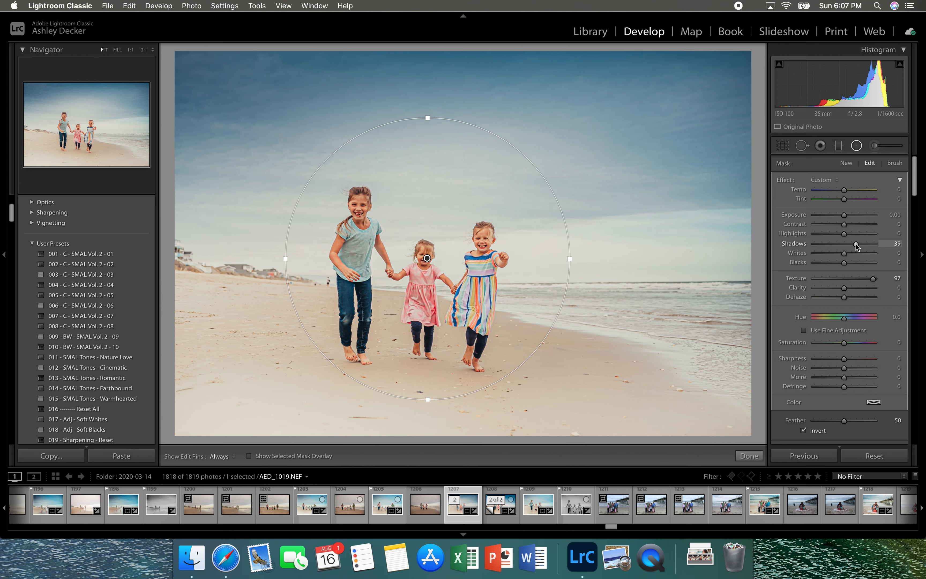
drag(860, 244, 853, 244)
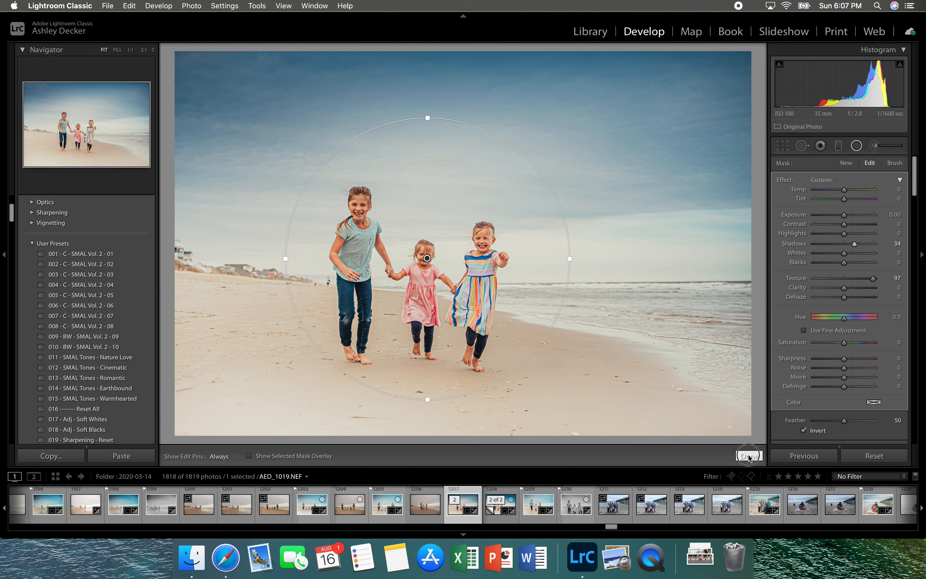
Add a second radial filter darkening outside the girls to Exposure -0.22 and finish the adjustments
click(748, 456)
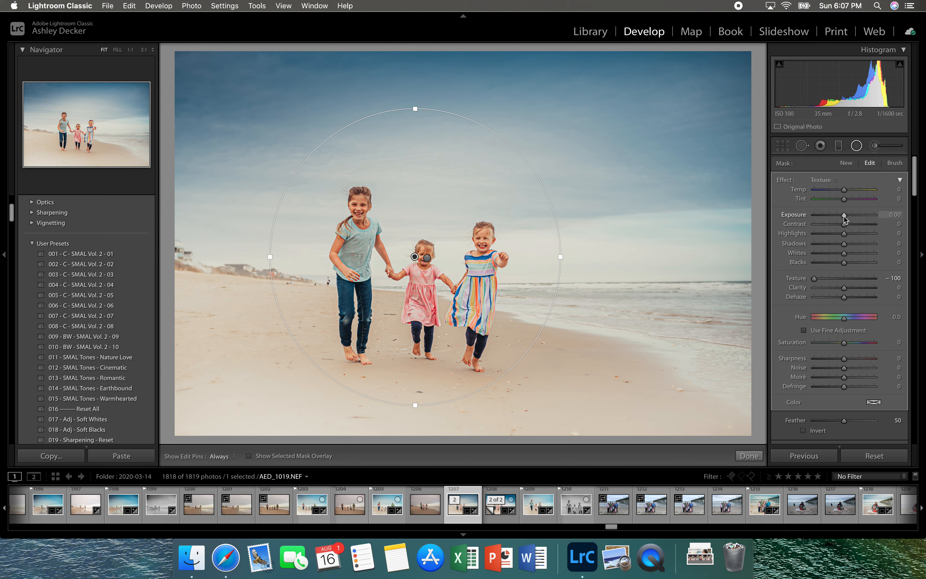
drag(829, 279, 845, 278)
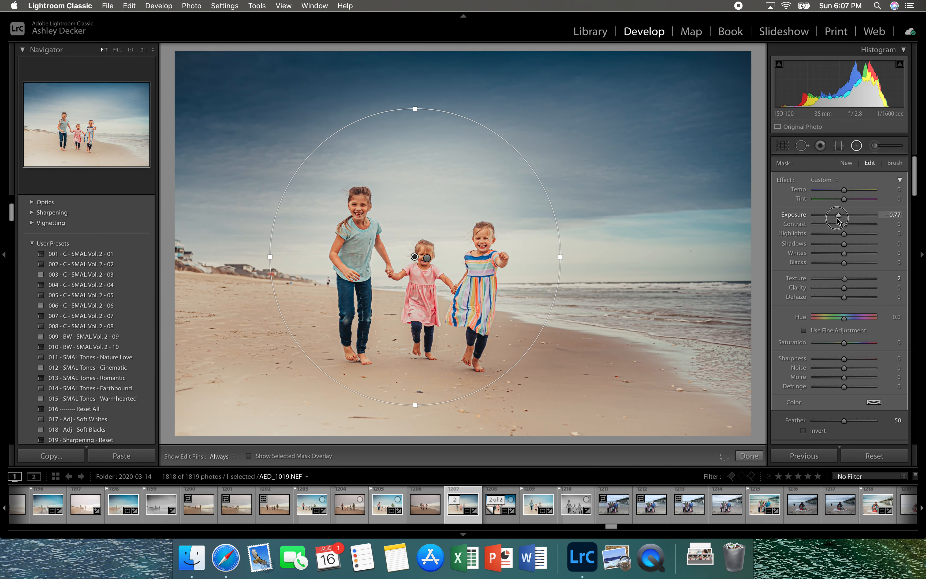
drag(836, 218, 841, 217)
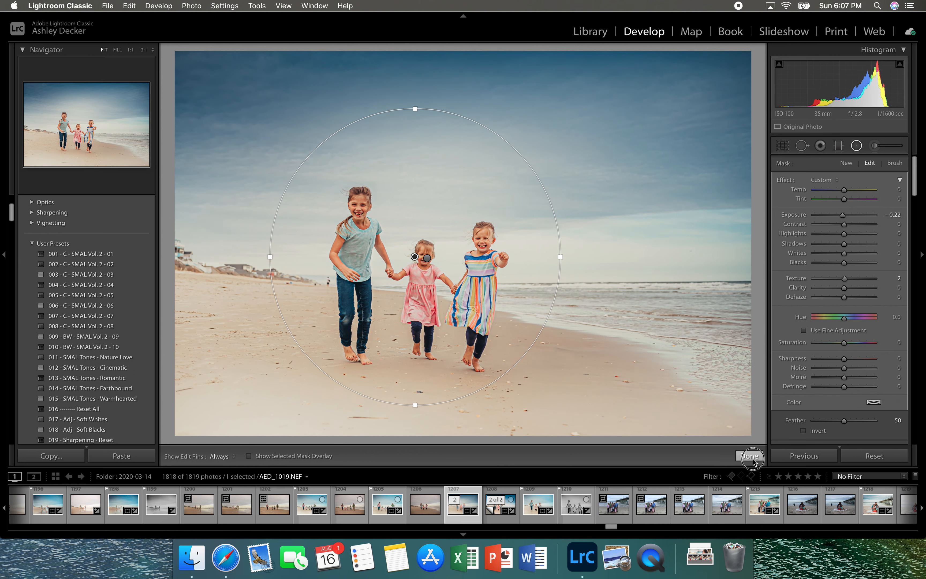
click(750, 455)
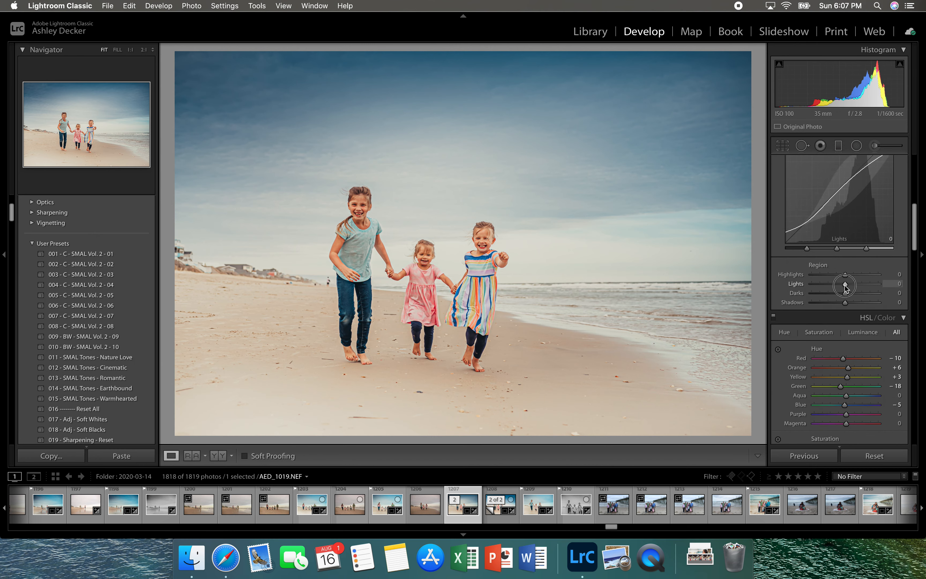
Lift the Tone Curve regions to Lights +6 and Darks +7
drag(845, 285, 846, 285)
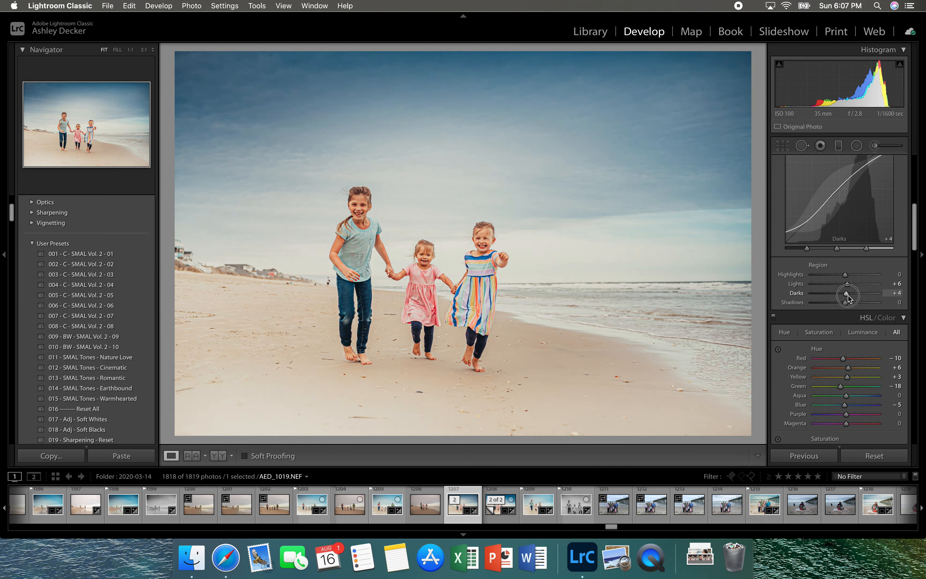
drag(846, 296, 846, 286)
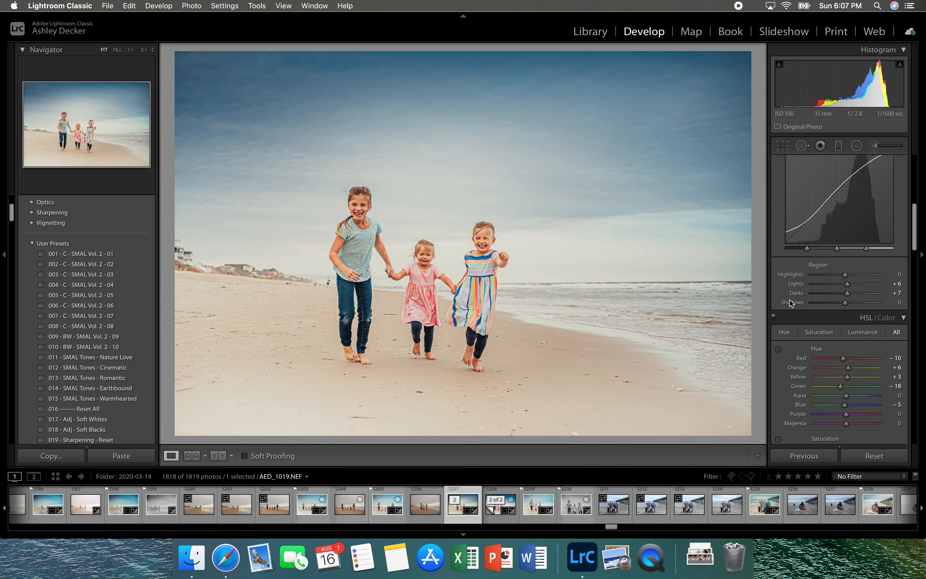
click(874, 145)
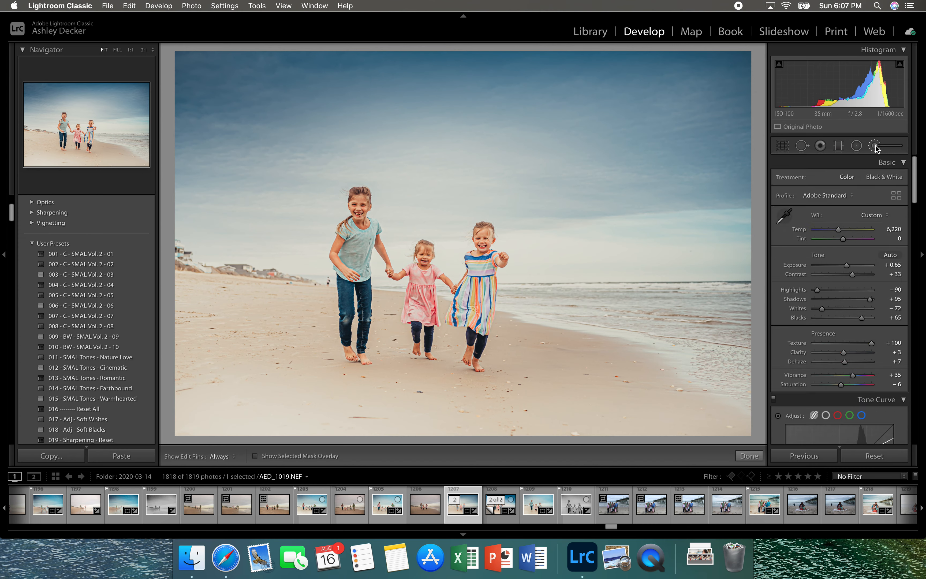
Brush the Soften Skin (Lite) effect across the left beach area with the Adjustment Brush
click(873, 145)
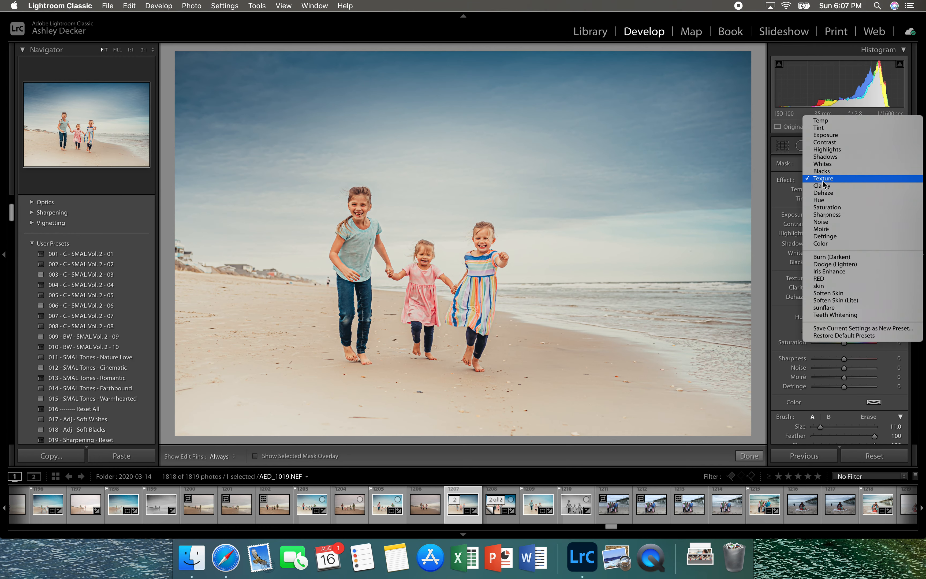
click(823, 178)
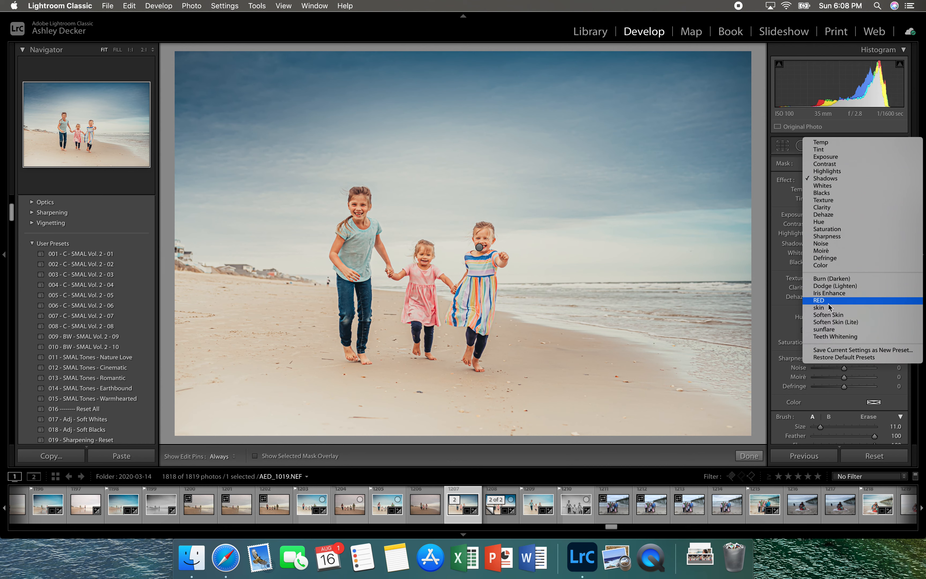
mouse_move(833, 265)
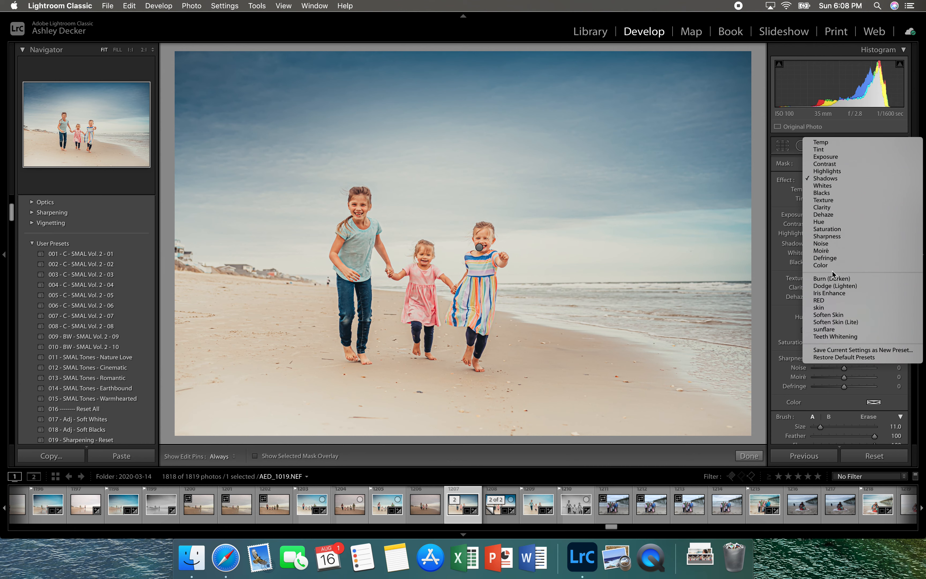
mouse_move(834, 323)
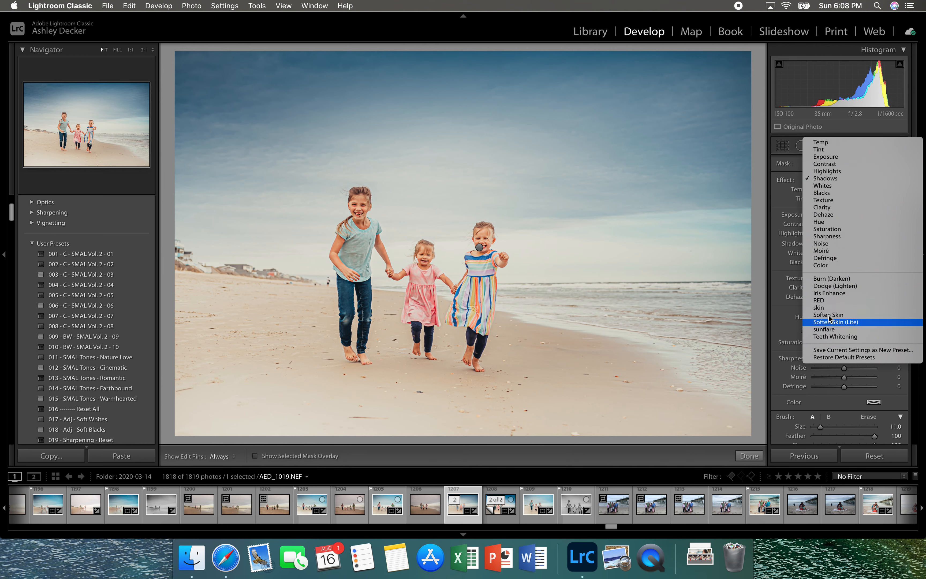
click(834, 321)
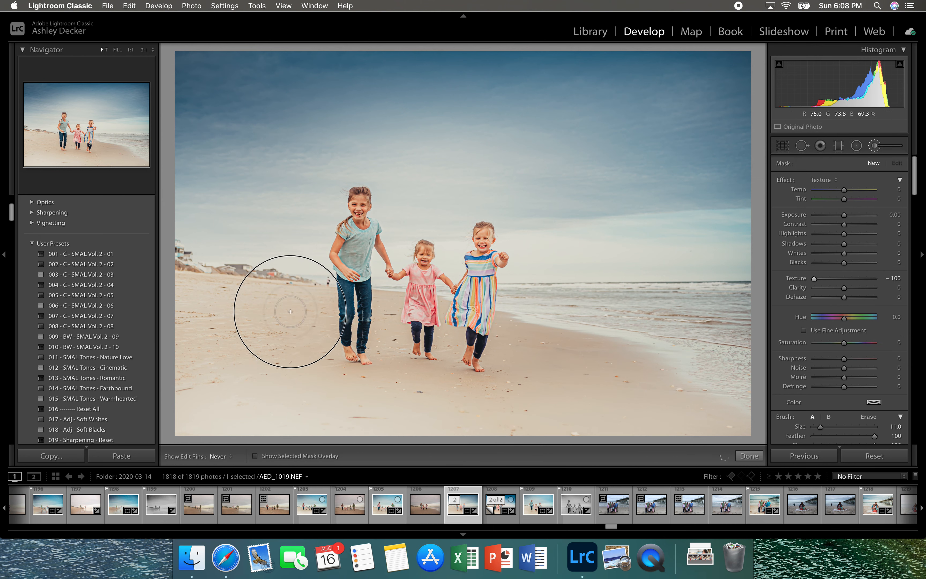
mouse_move(189, 302)
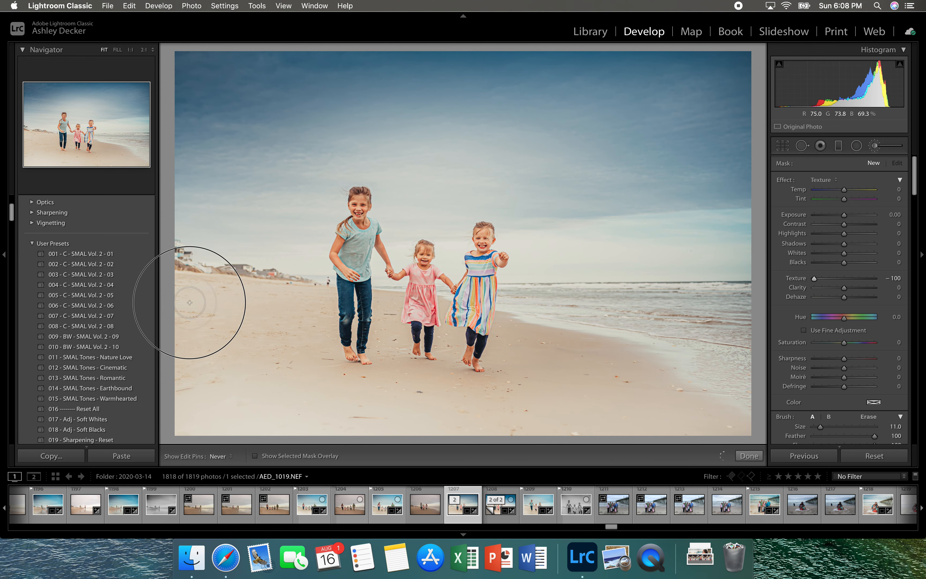
drag(191, 302, 396, 325)
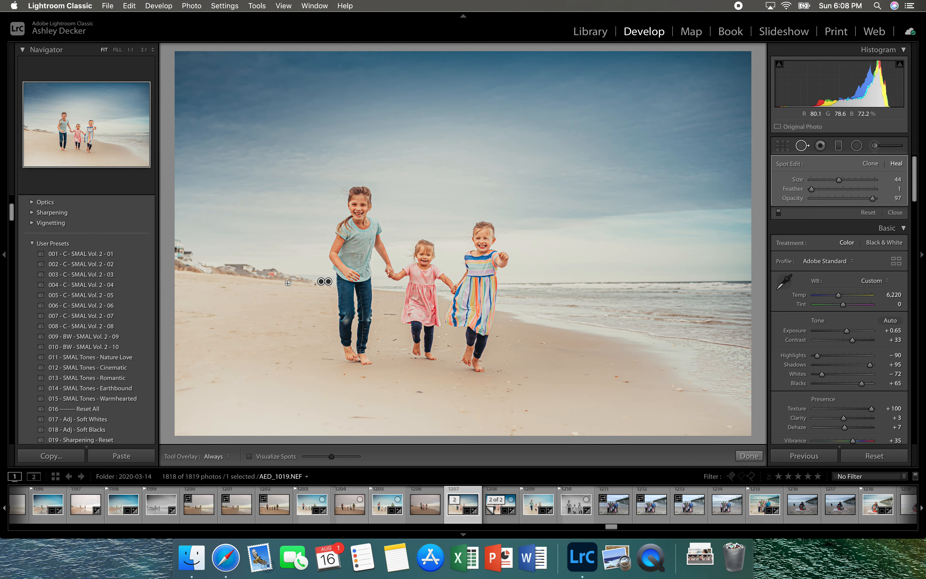
mouse_move(320, 287)
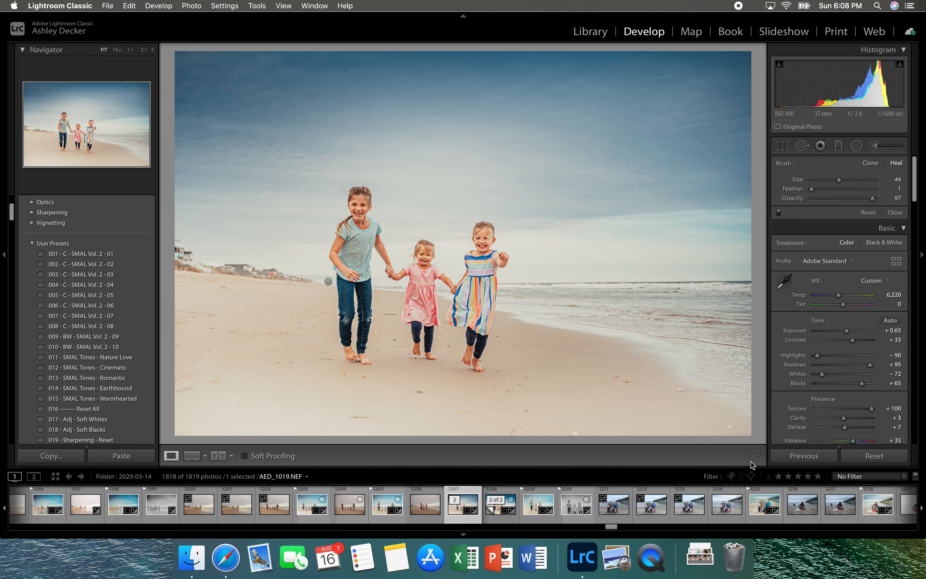
Heal the small mark on the sand beside the tallest girl with Spot Removal
click(216, 456)
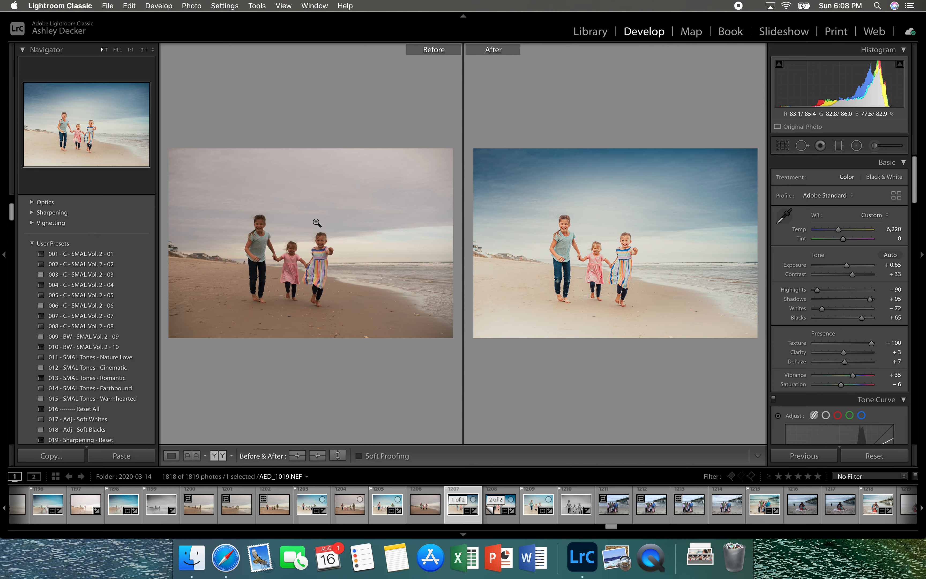
mouse_move(671, 250)
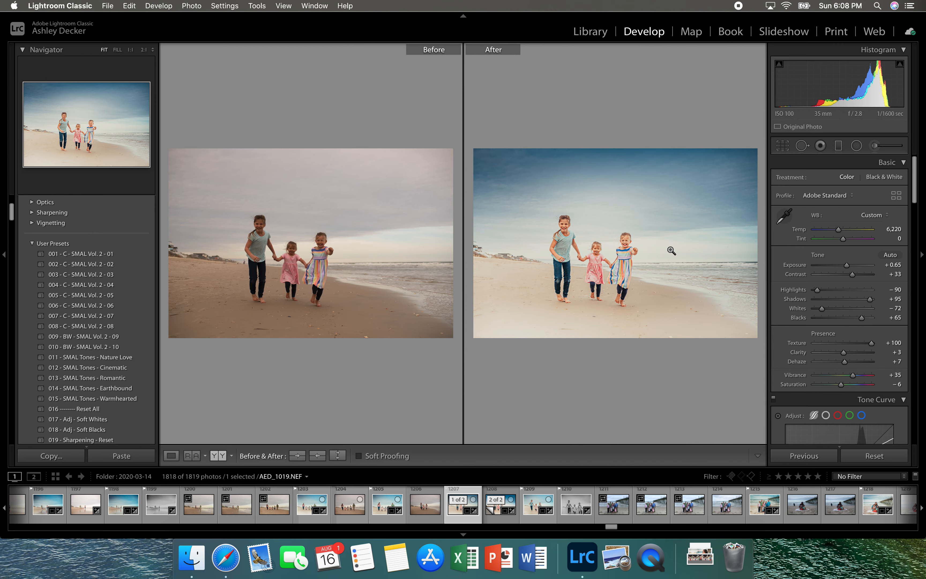
mouse_move(693, 289)
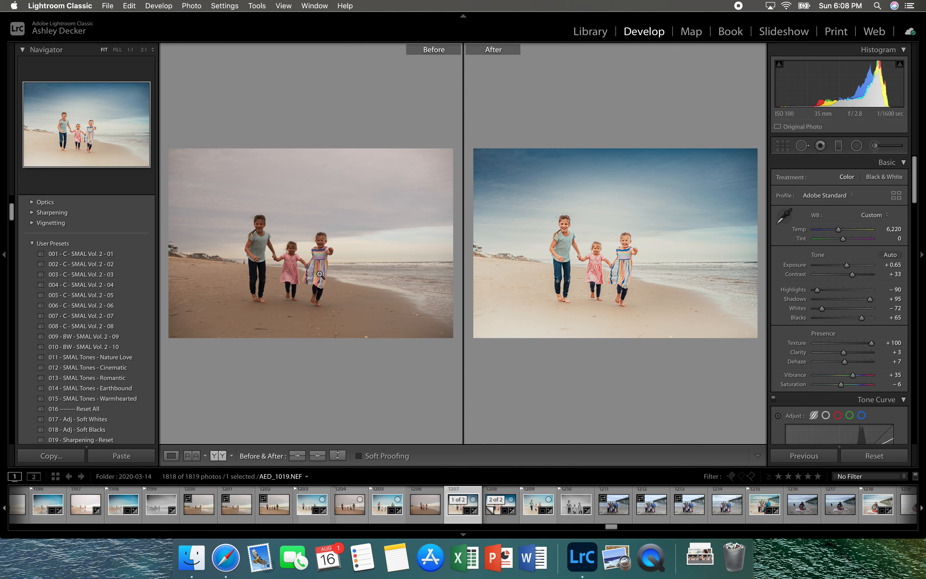
mouse_move(308, 231)
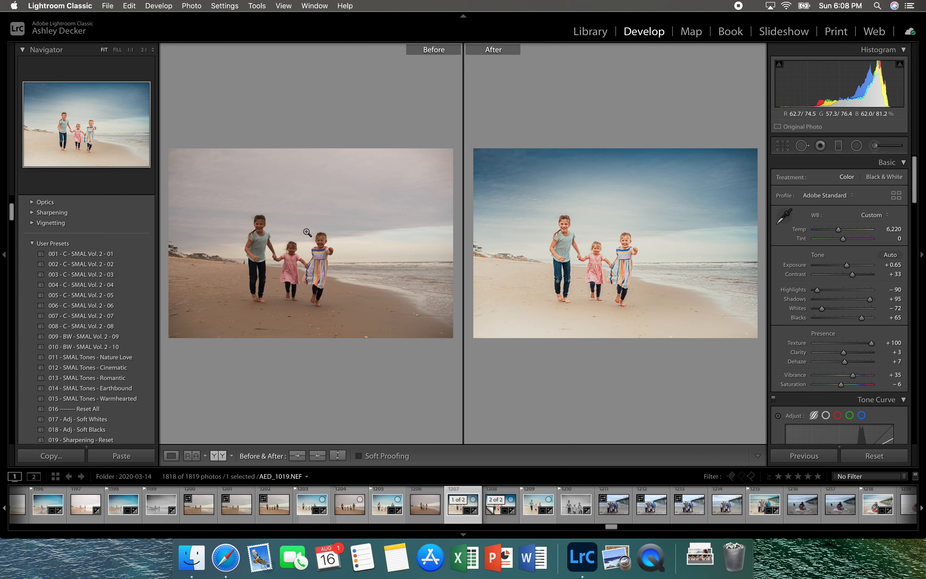